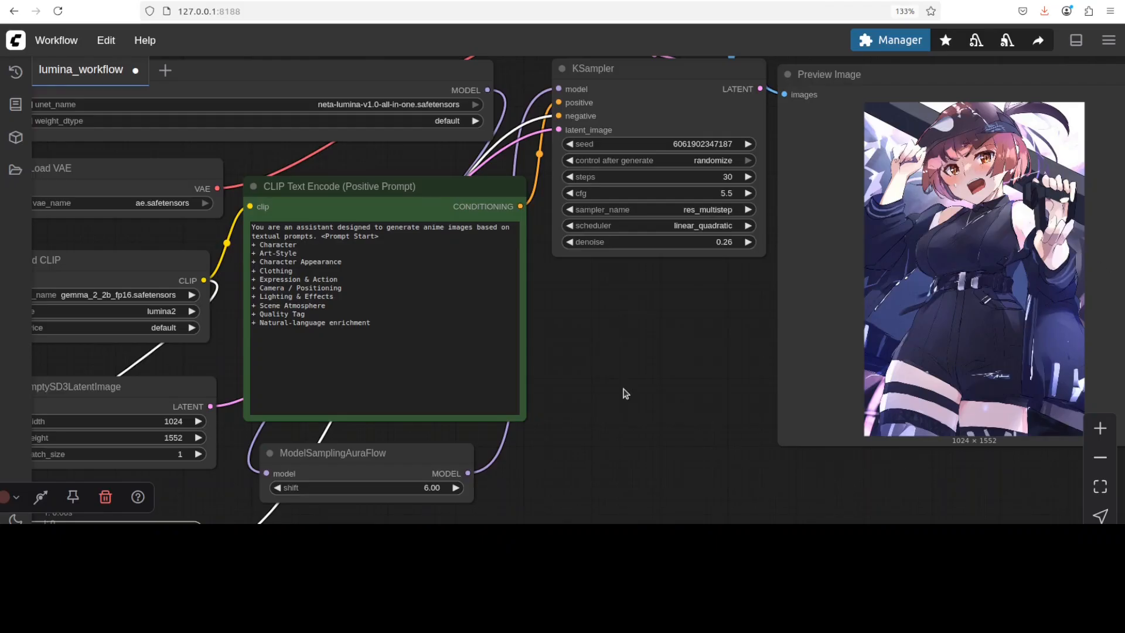
mouse_move(358, 367)
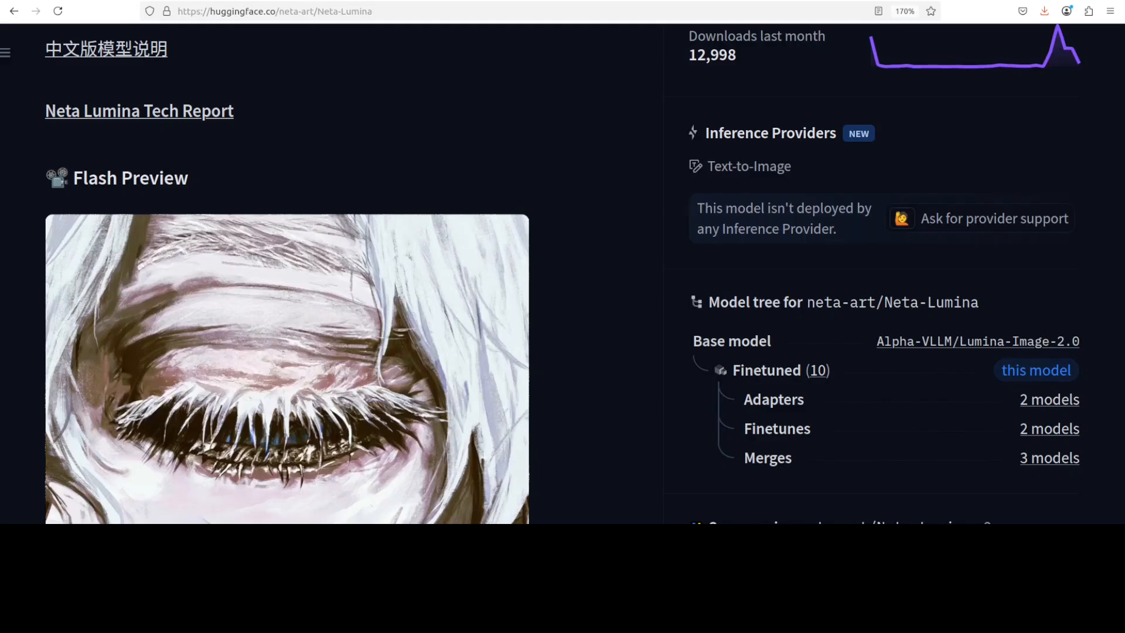
mouse_move(541, 334)
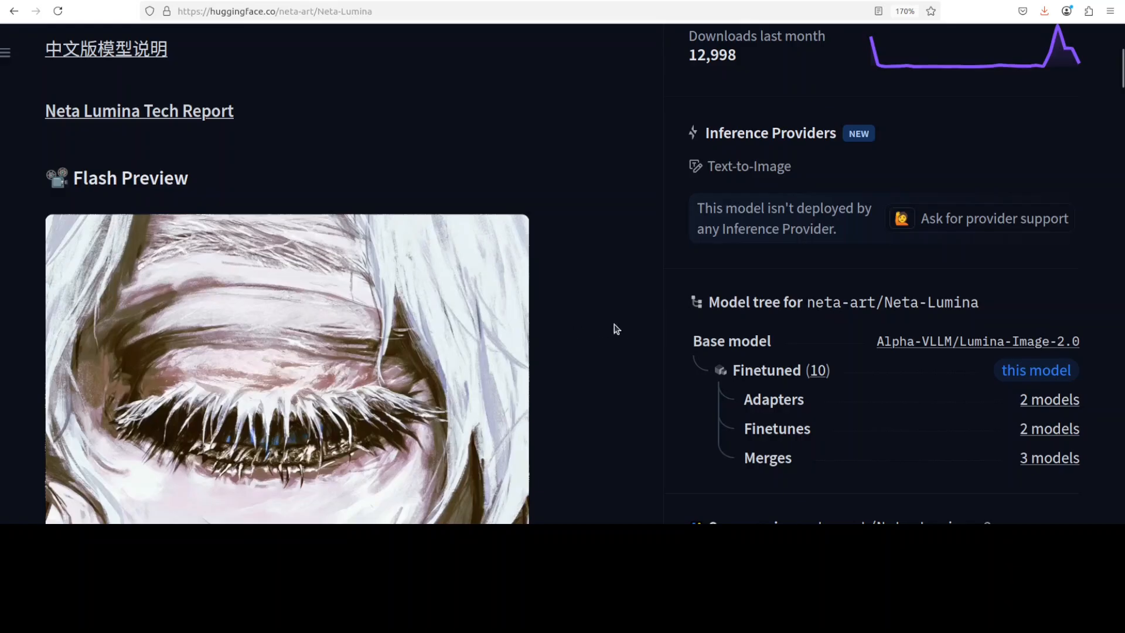
mouse_move(583, 319)
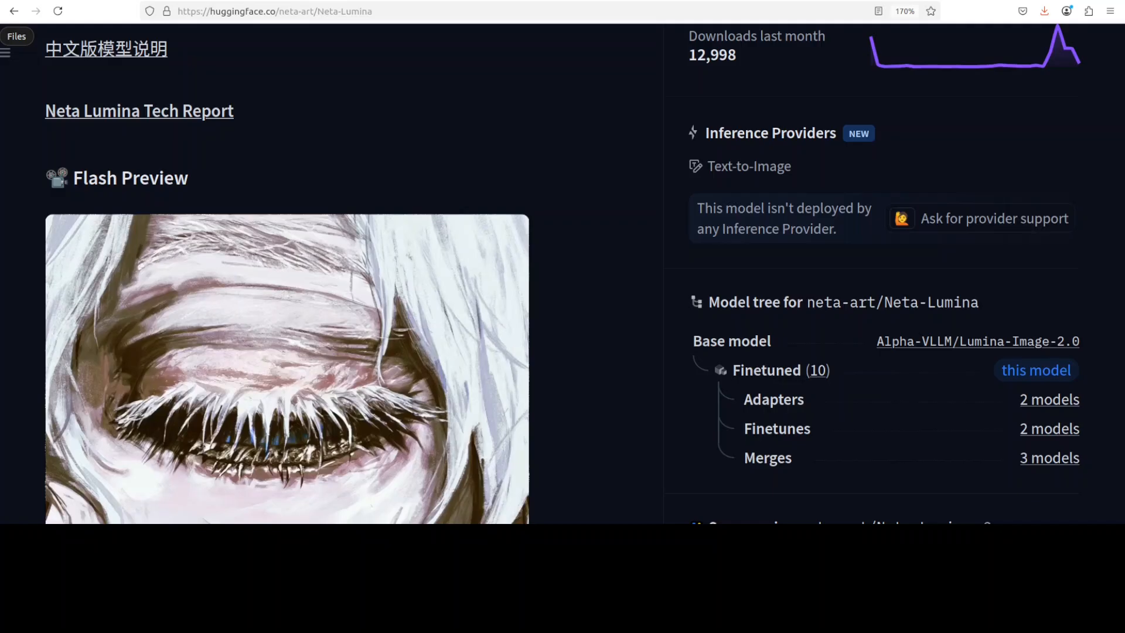
mouse_move(246, 205)
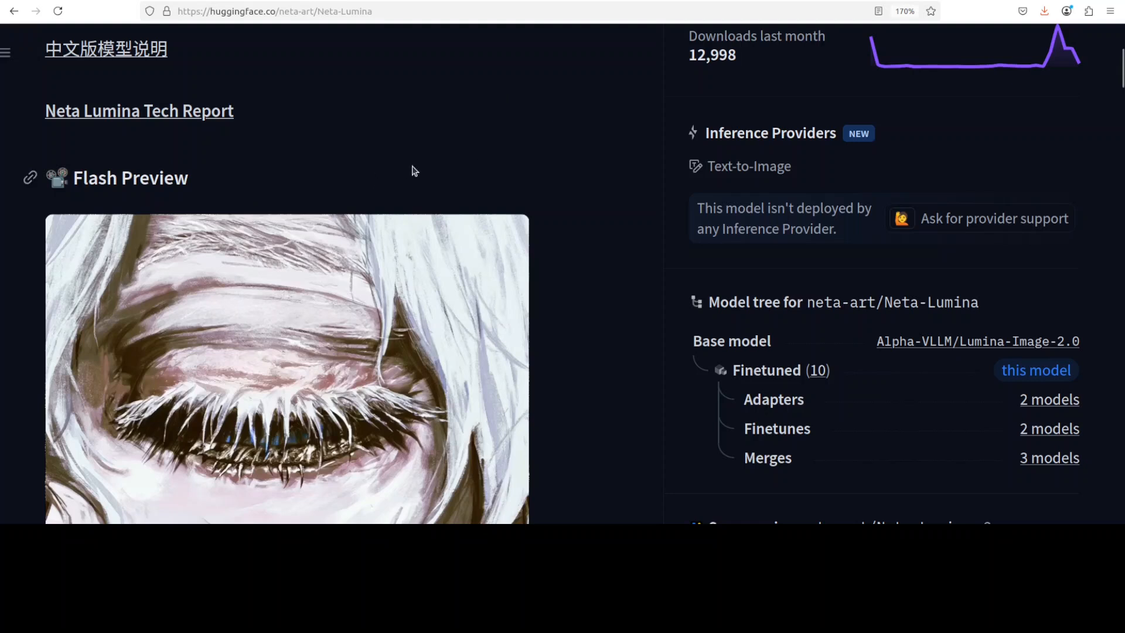
mouse_move(514, 129)
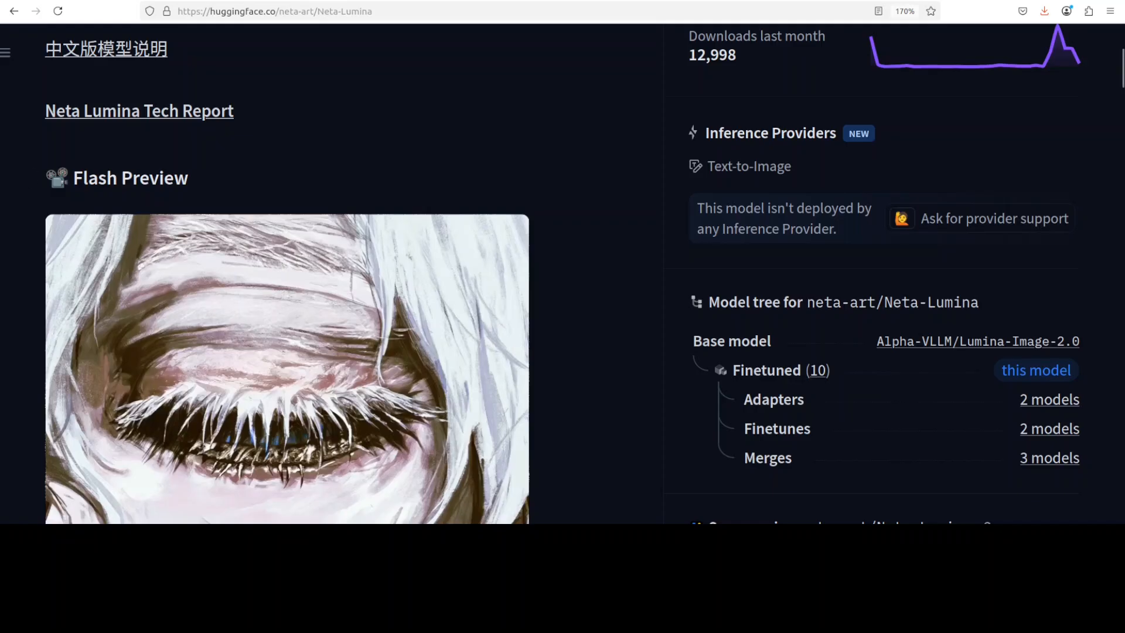
mouse_move(554, 222)
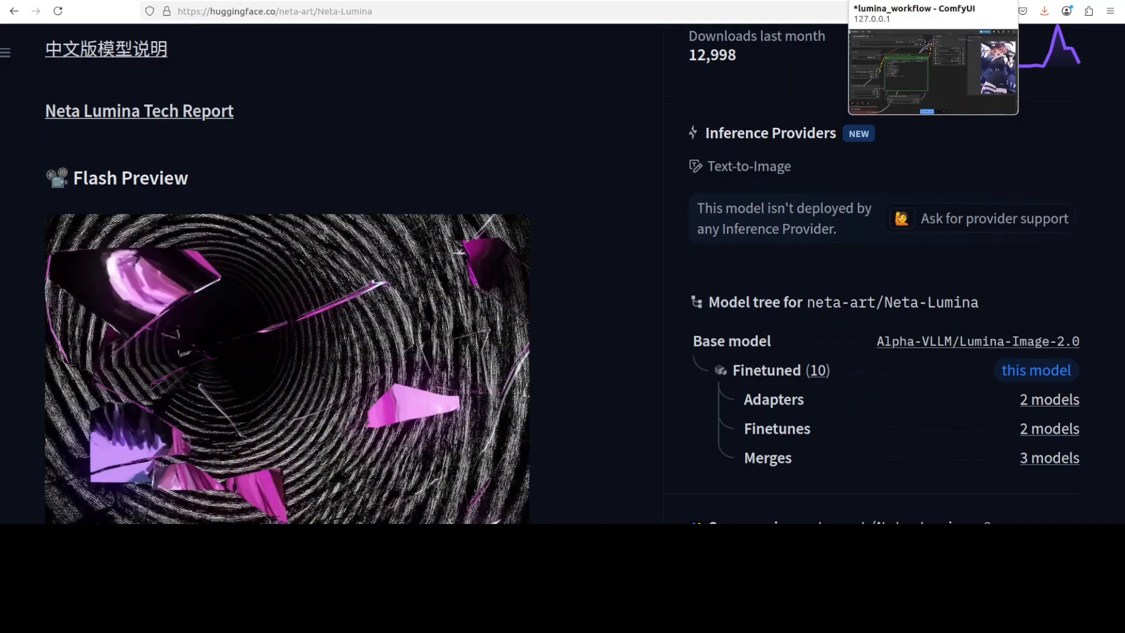
- Switch back to the ComfyUI browser tab showing the lumina_workflow canvas
click(932, 71)
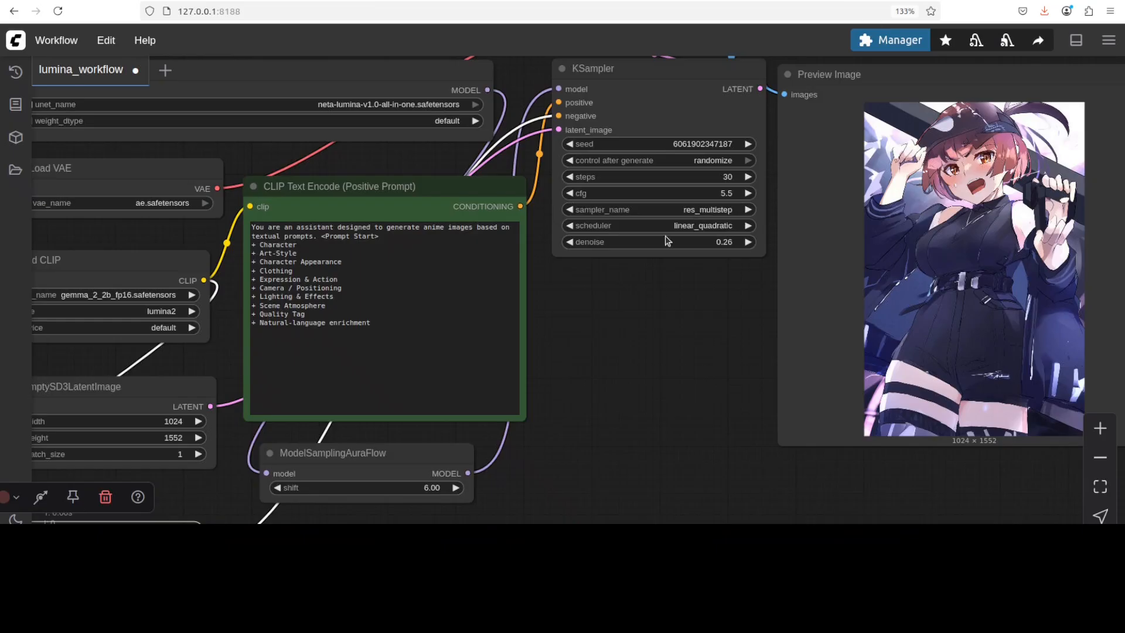
mouse_move(611, 328)
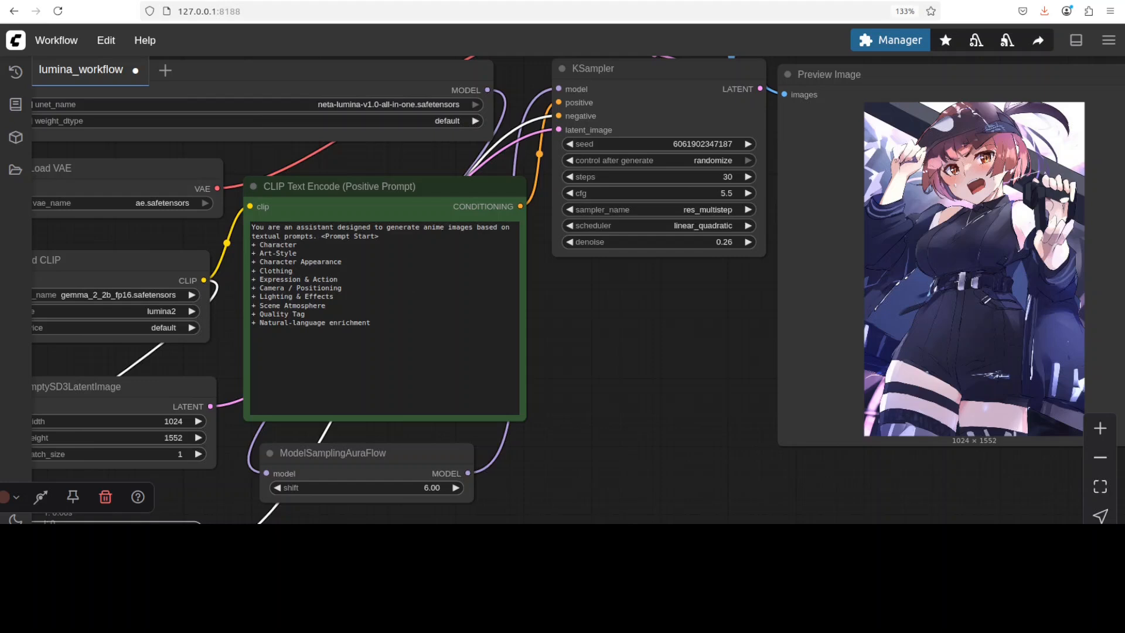
mouse_move(16, 137)
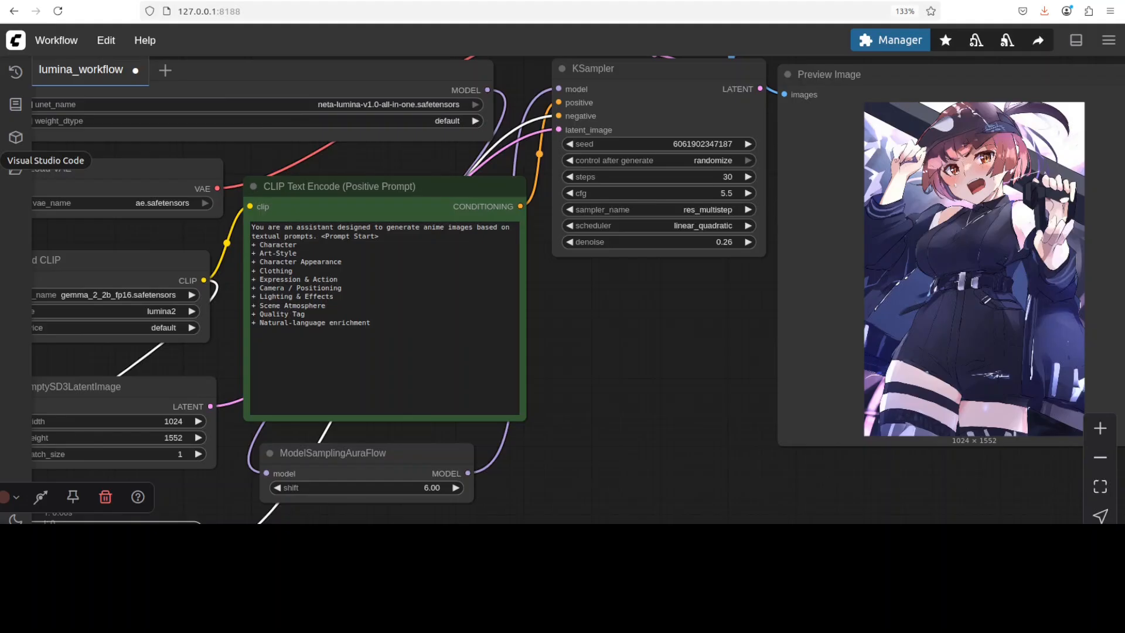
mouse_move(15, 167)
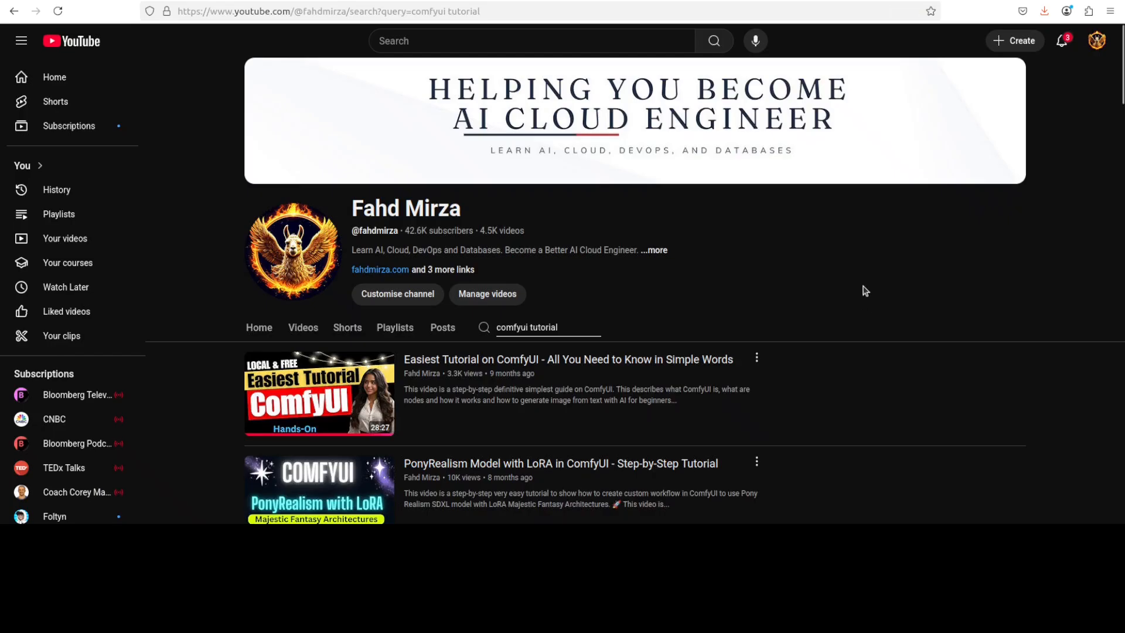
mouse_move(853, 291)
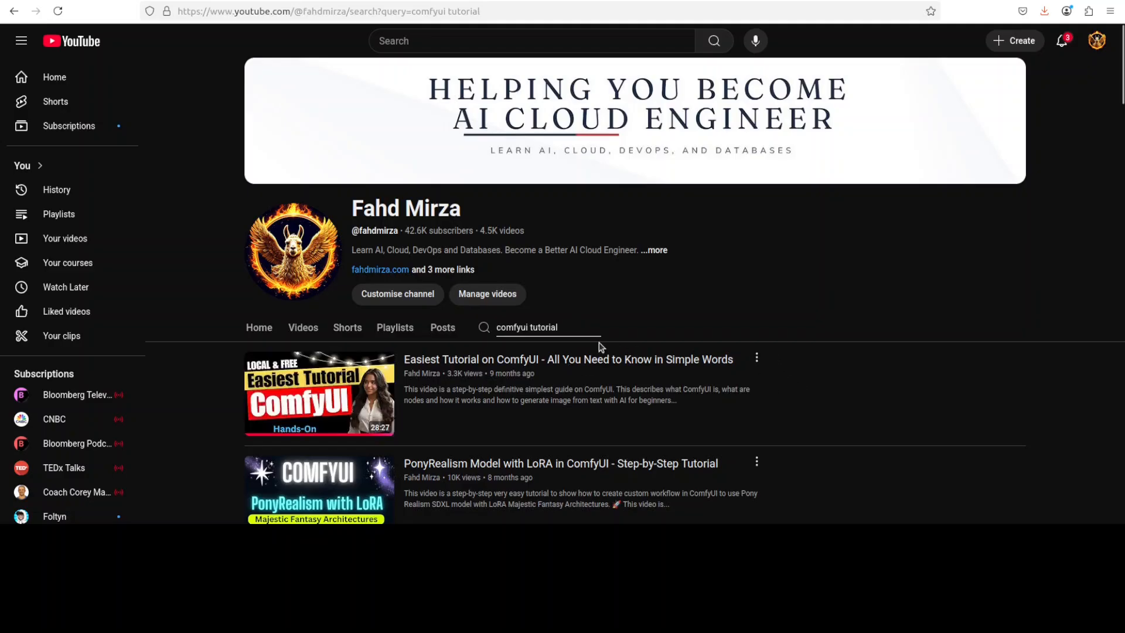
mouse_move(967, 398)
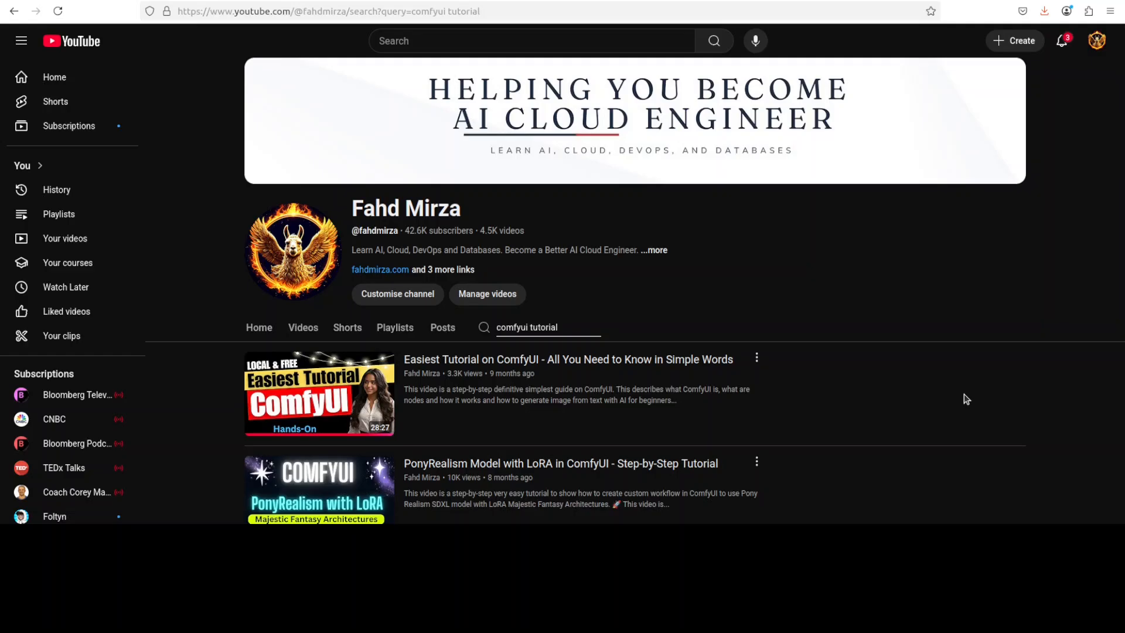
mouse_move(862, 351)
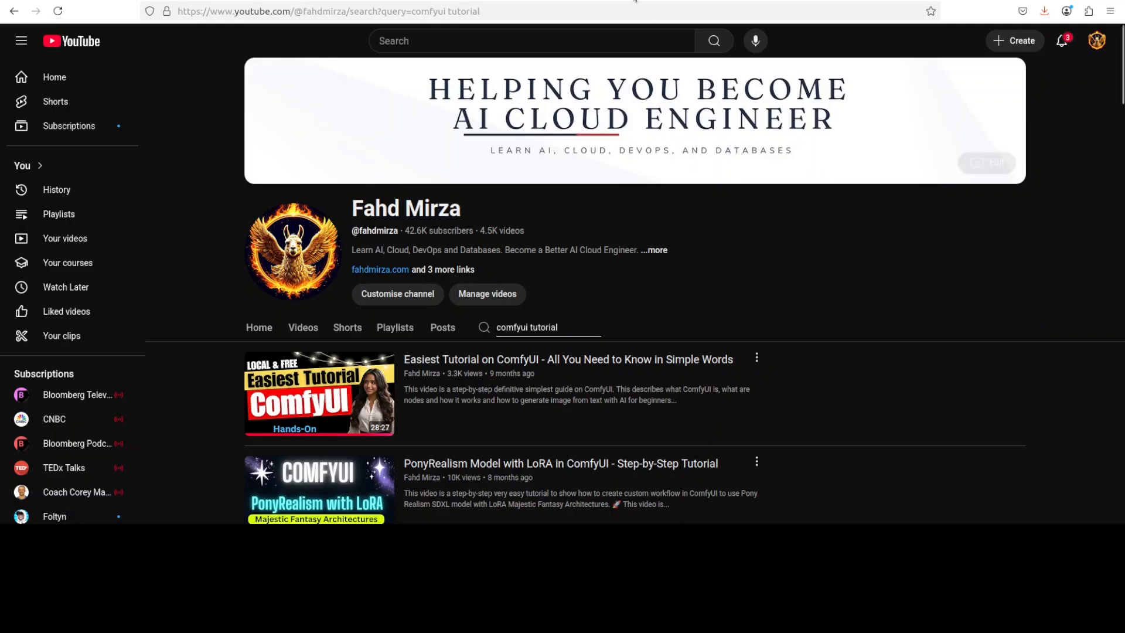
text(latent)
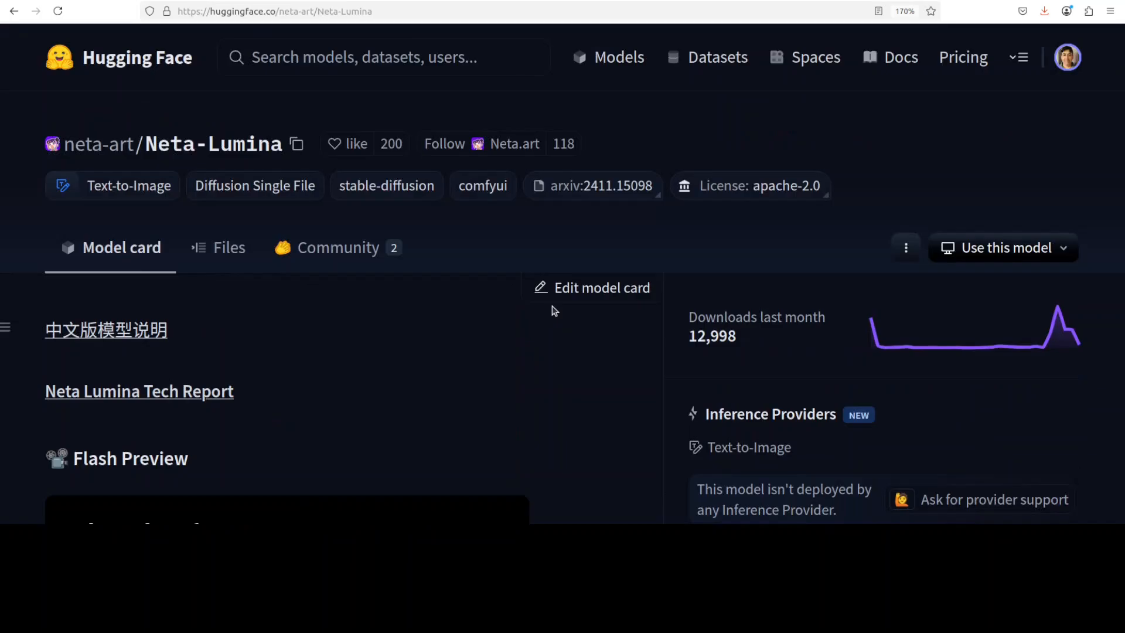
mouse_move(542, 310)
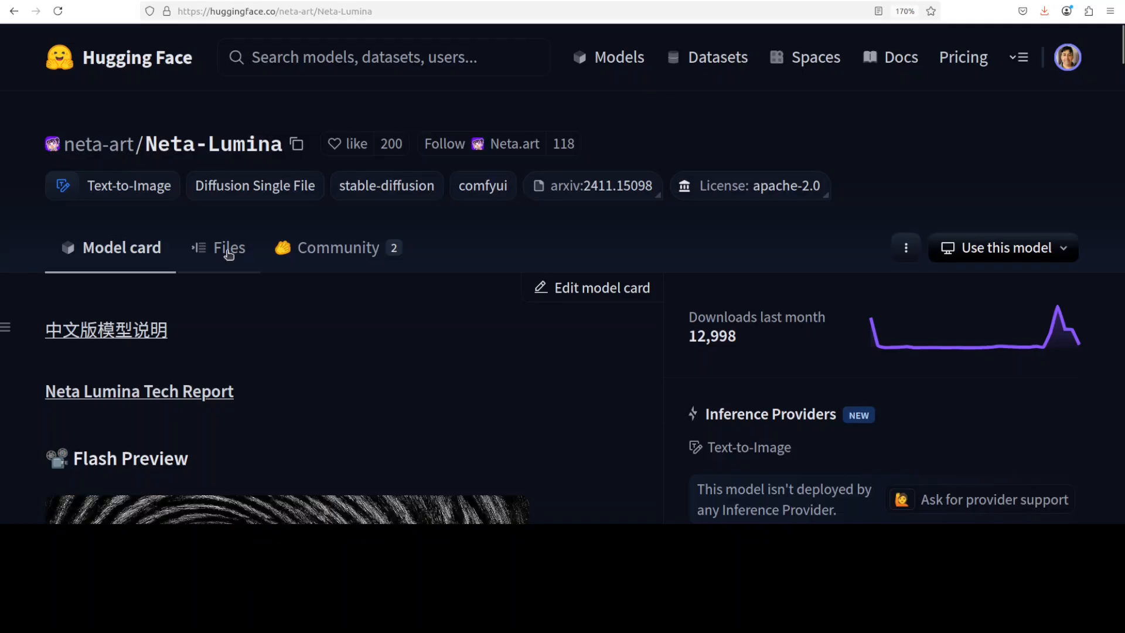
- Confirm the all-in-one model file already exists in models/unet and cancel the save
click(229, 247)
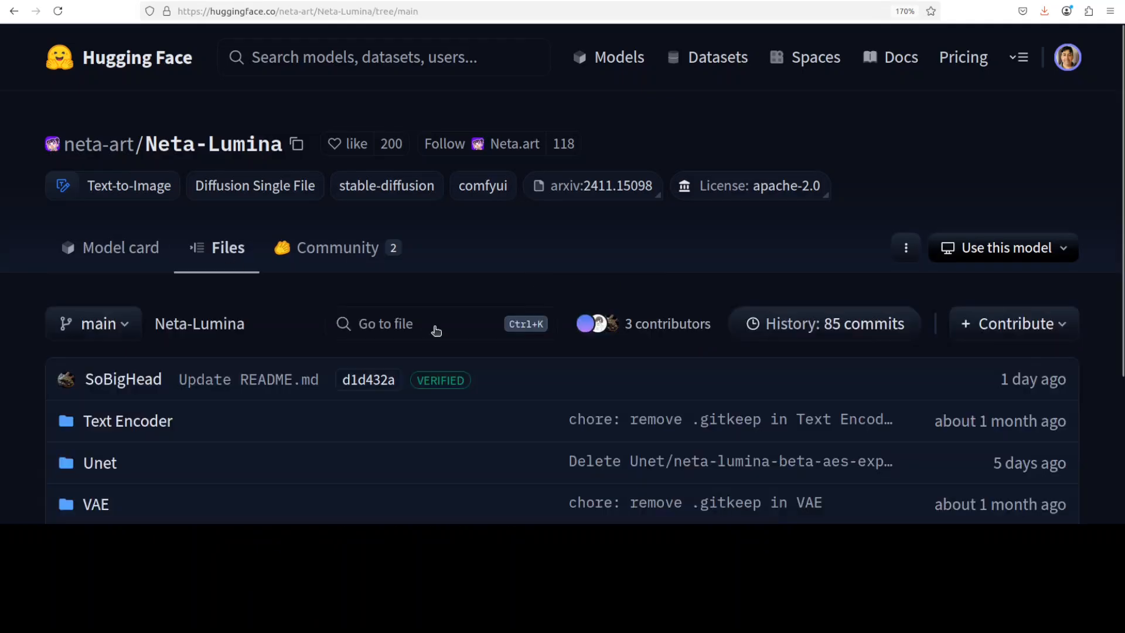
scroll(down, 3)
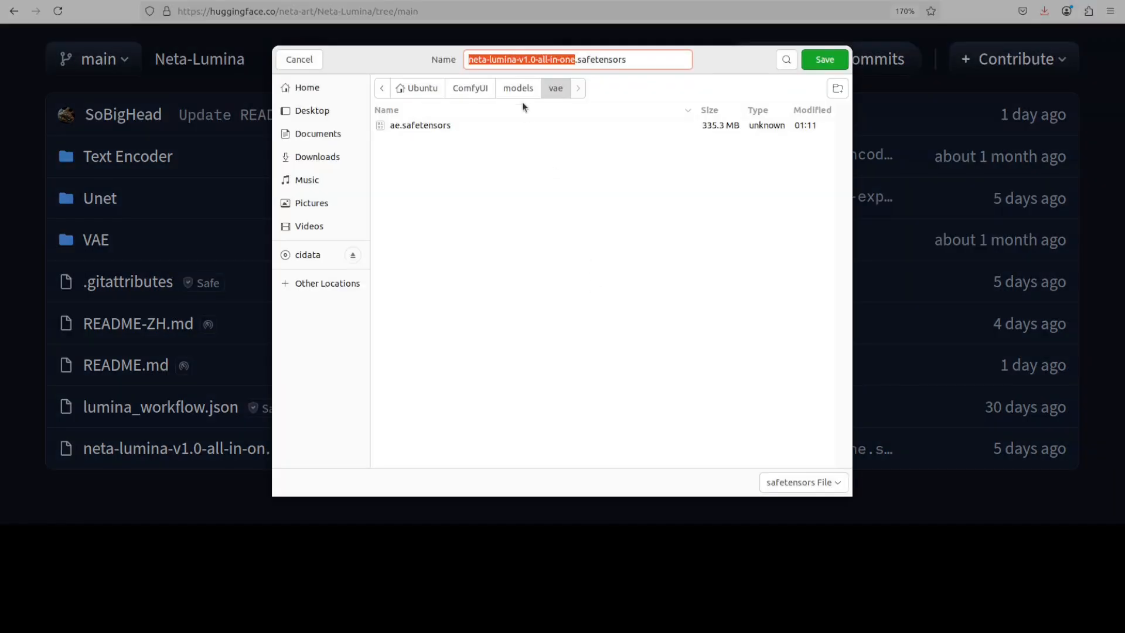
click(517, 87)
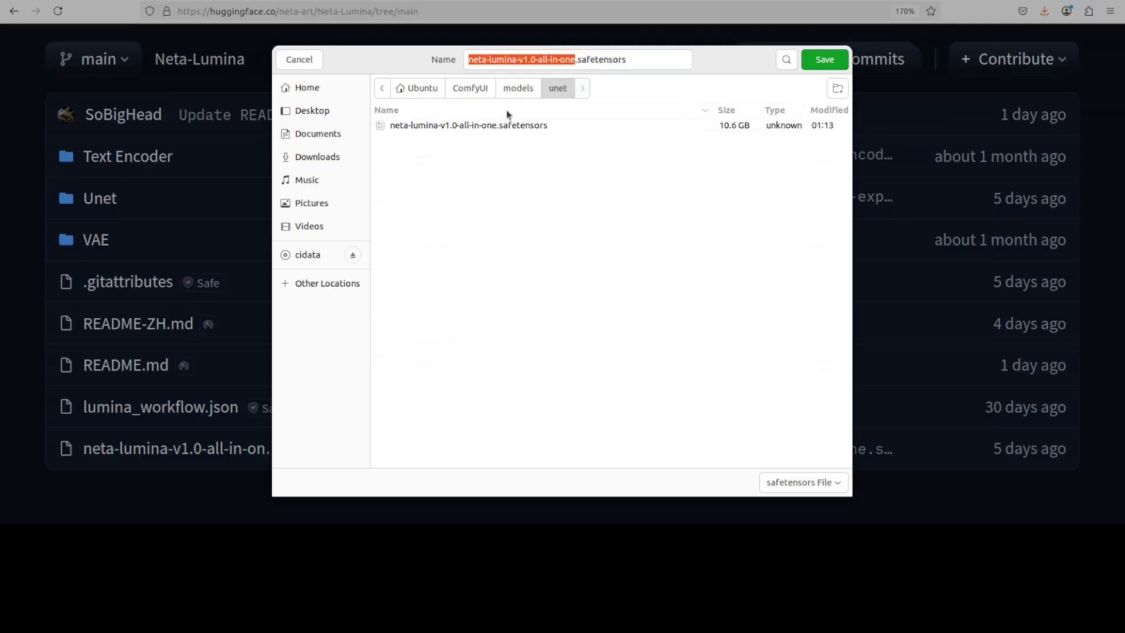
mouse_move(299, 64)
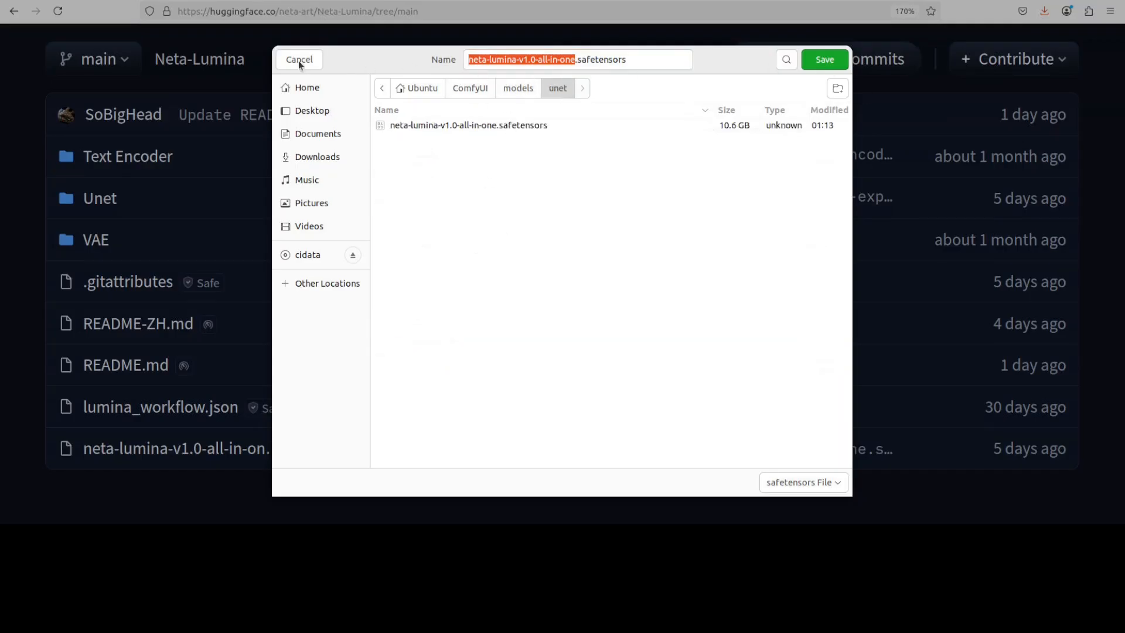
click(299, 59)
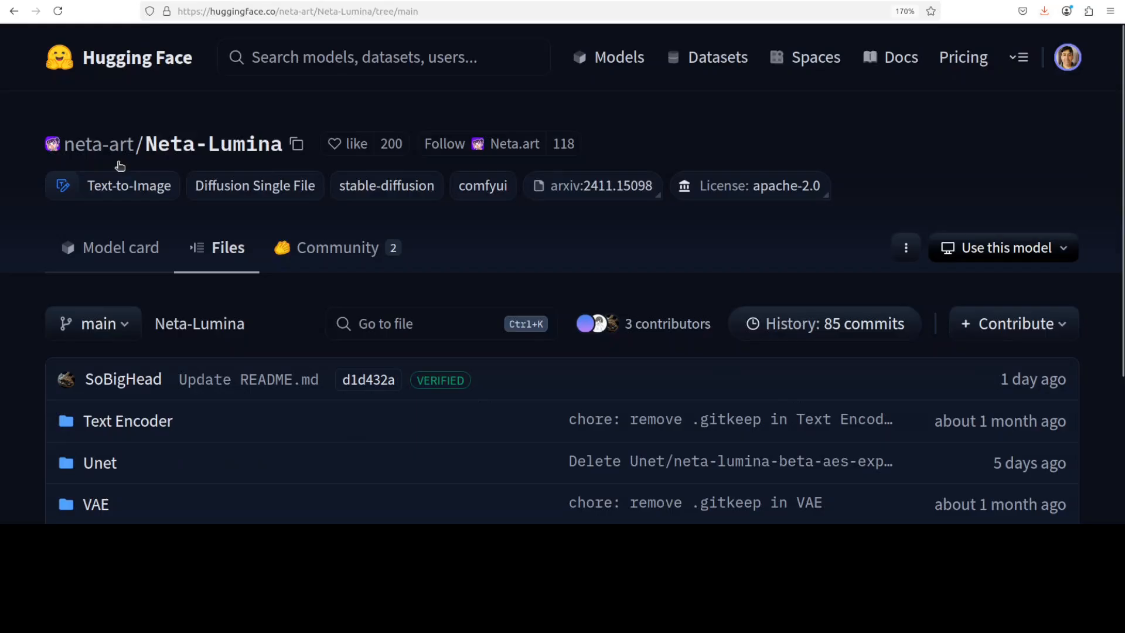
- Start Save Link As for gemma_2_2b_fp16.safetensors from the Text Encoder folder
click(126, 421)
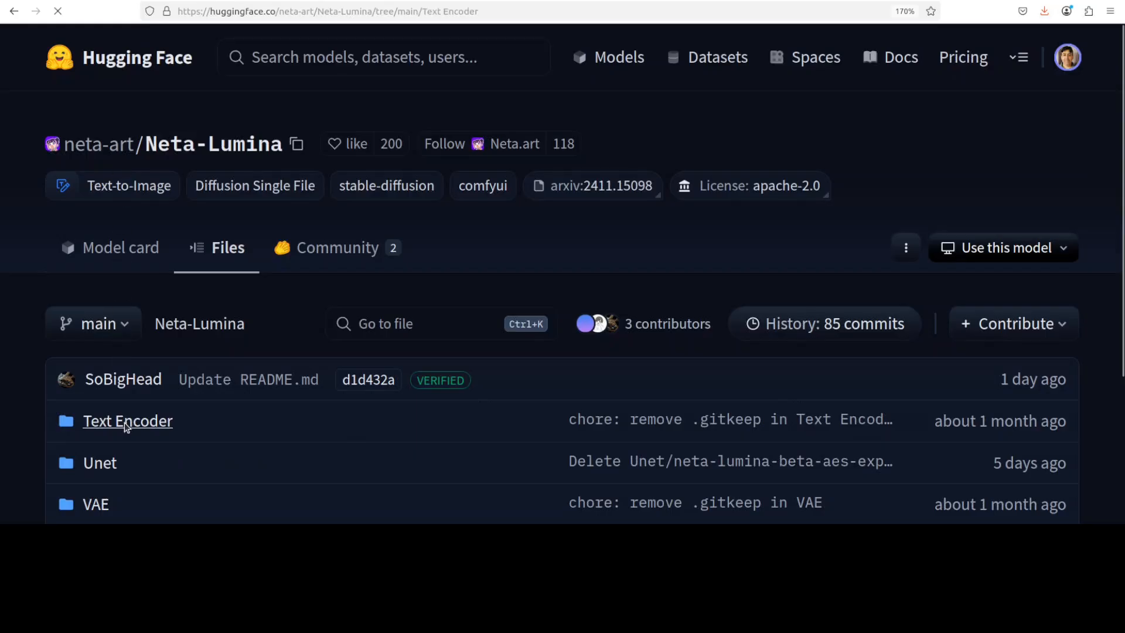
click(127, 421)
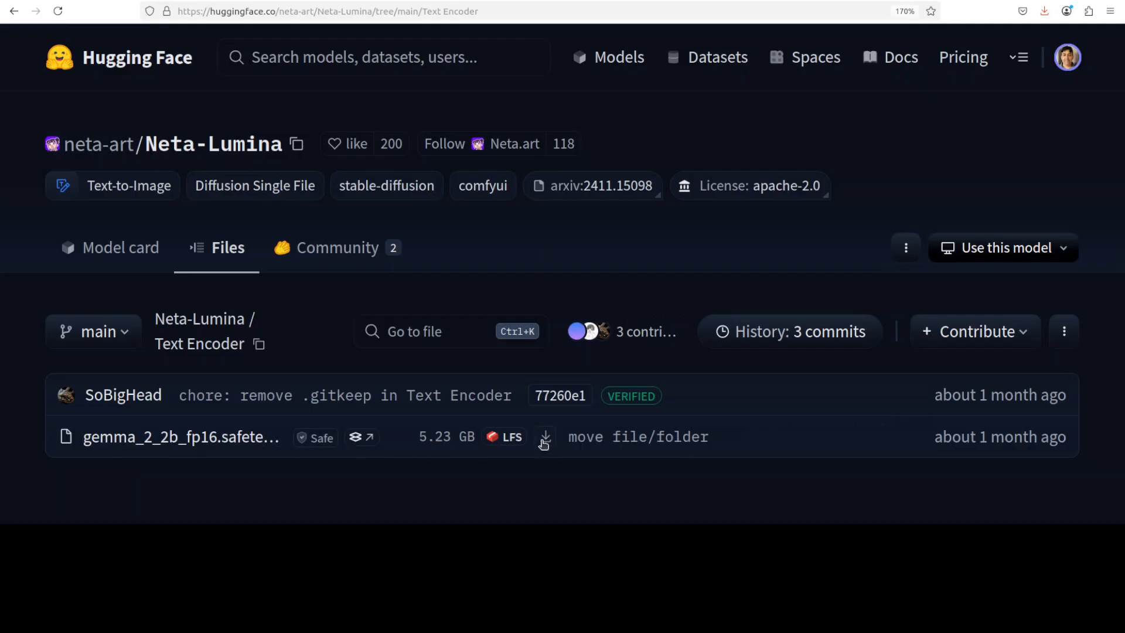
right_click(544, 437)
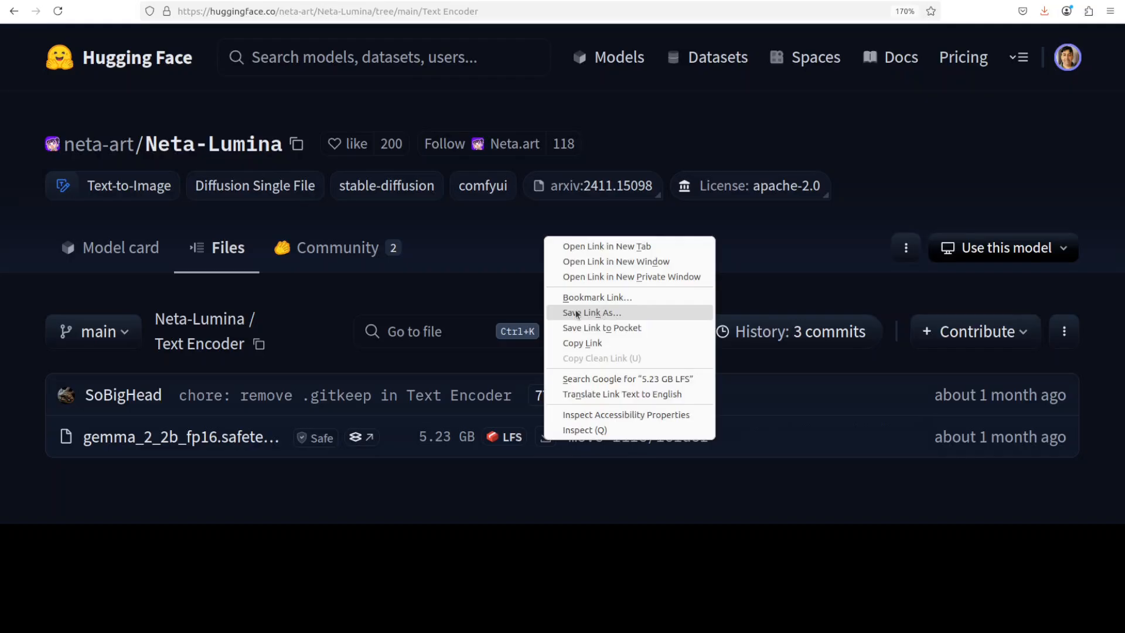
click(590, 312)
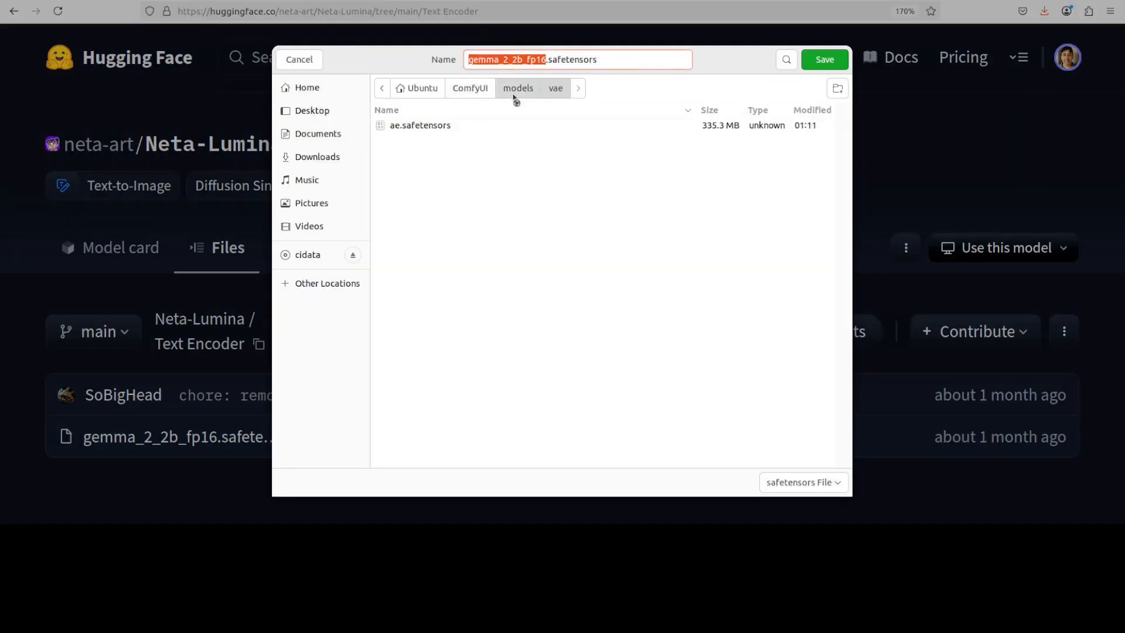
- Confirm gemma_2_2b_fp16.safetensors already exists in models/text_encoders and cancel the save
click(517, 88)
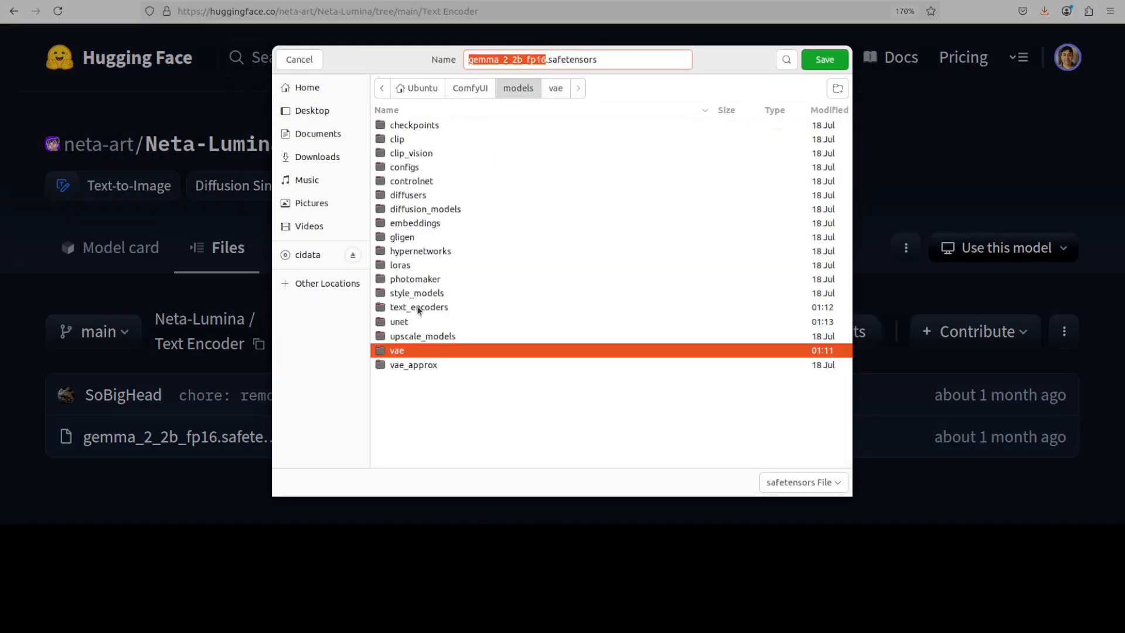
double_click(418, 306)
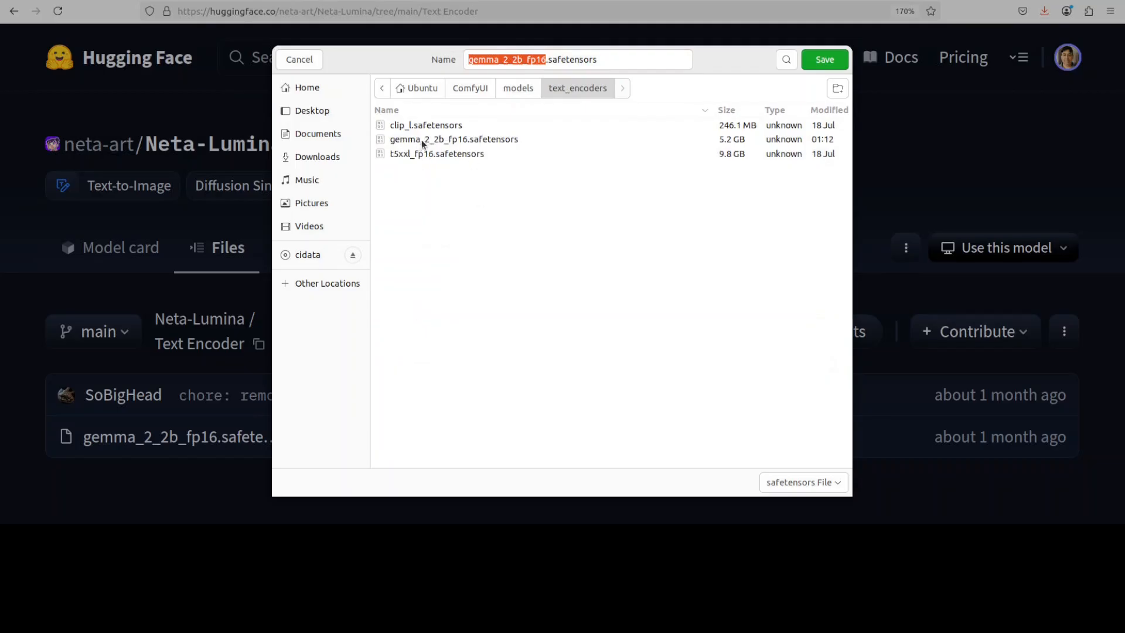
click(454, 140)
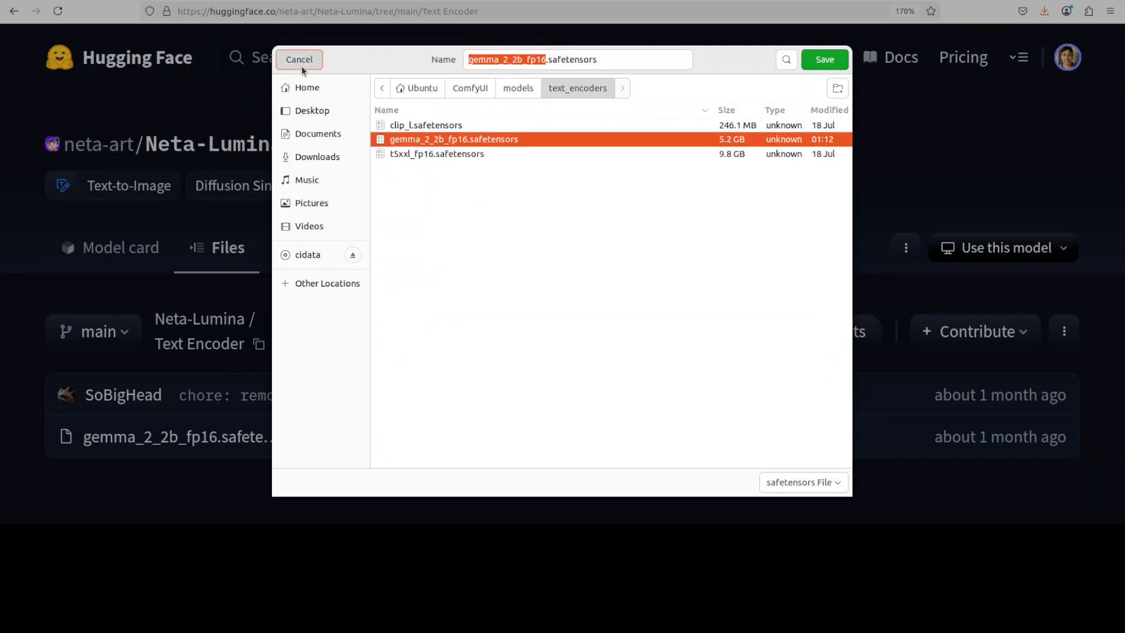
click(299, 58)
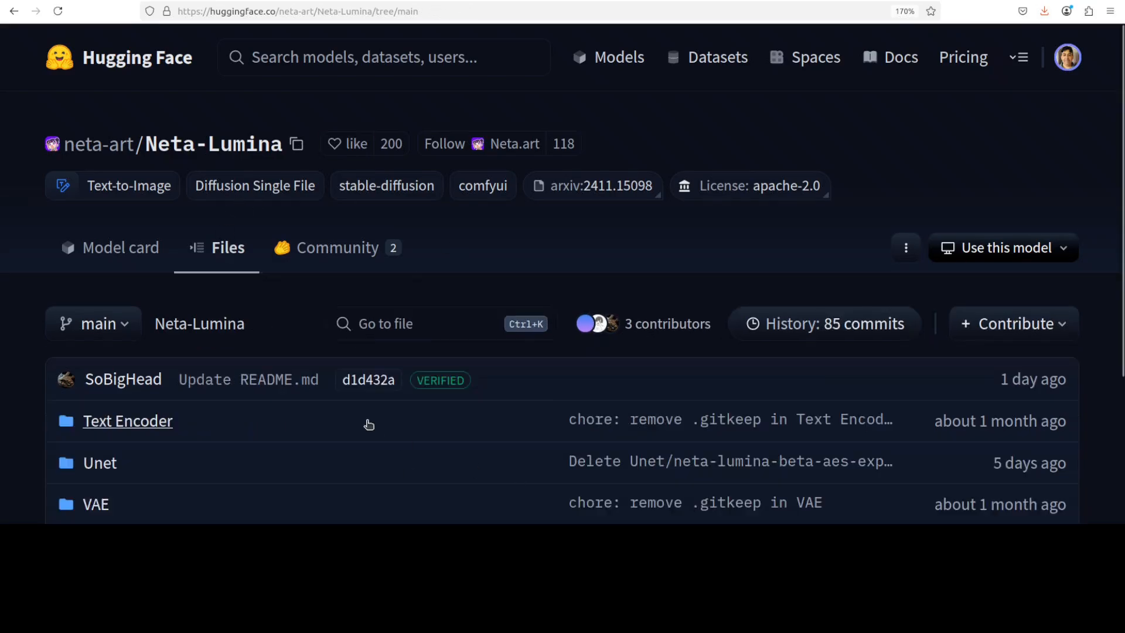
- Verify ae.safetensors from the VAE folder is already in ComfyUI's models/vae and dismiss the save
scroll(down, 3)
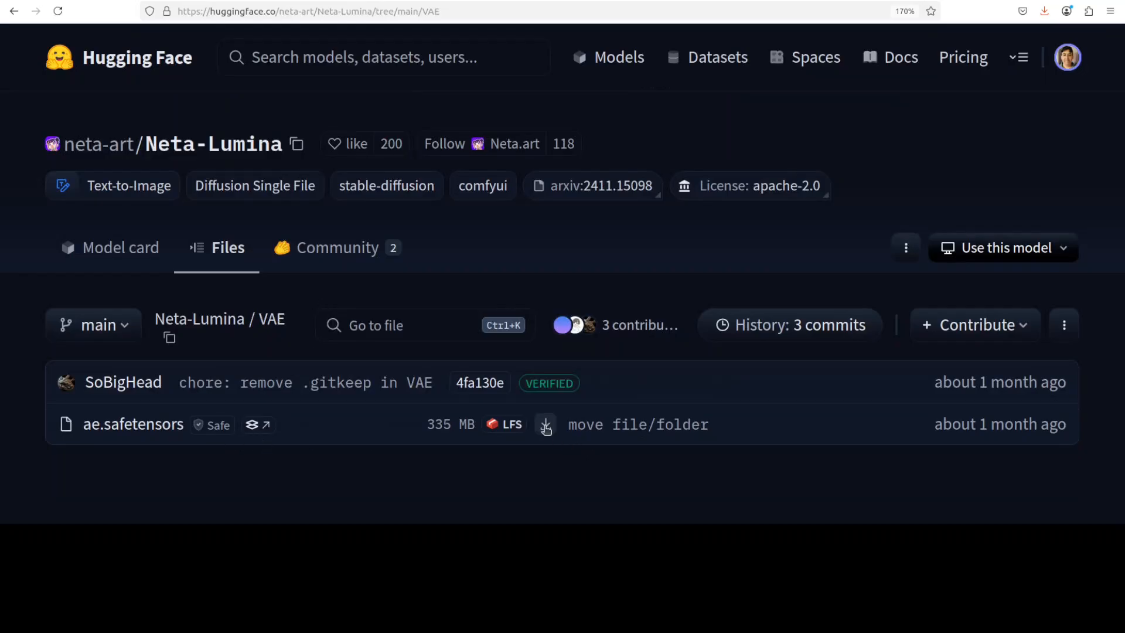
right_click(545, 424)
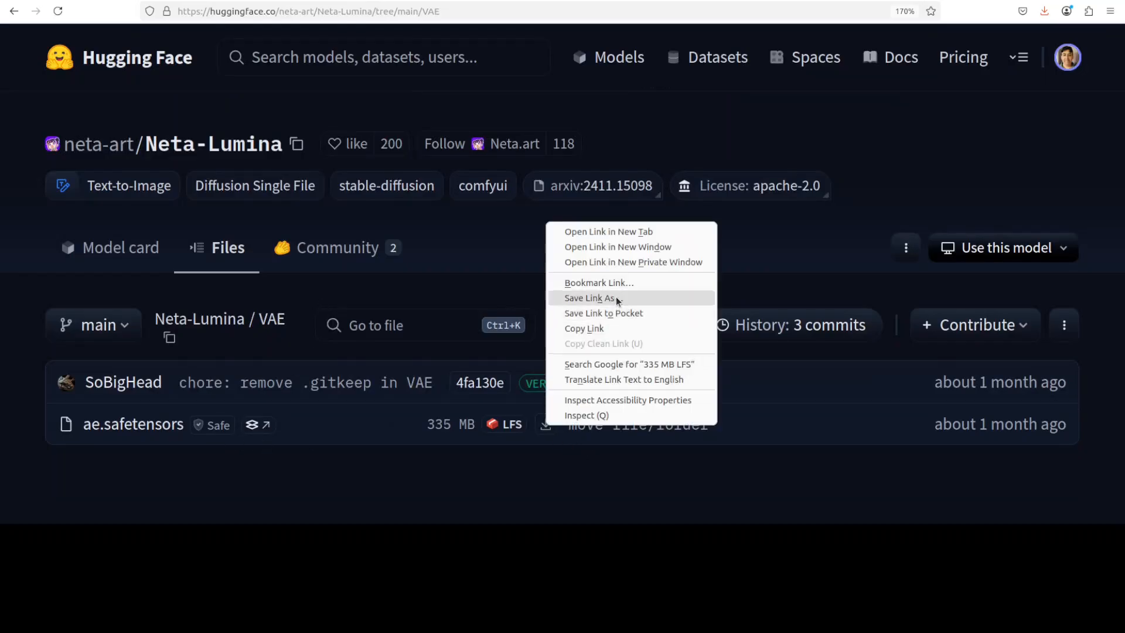
click(588, 298)
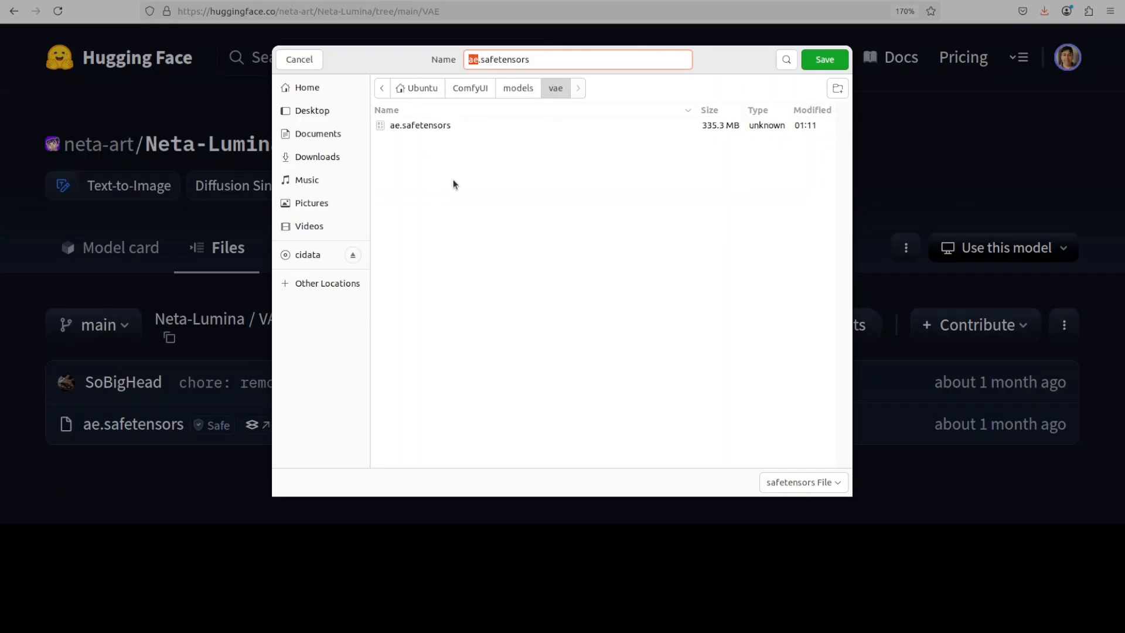
click(299, 58)
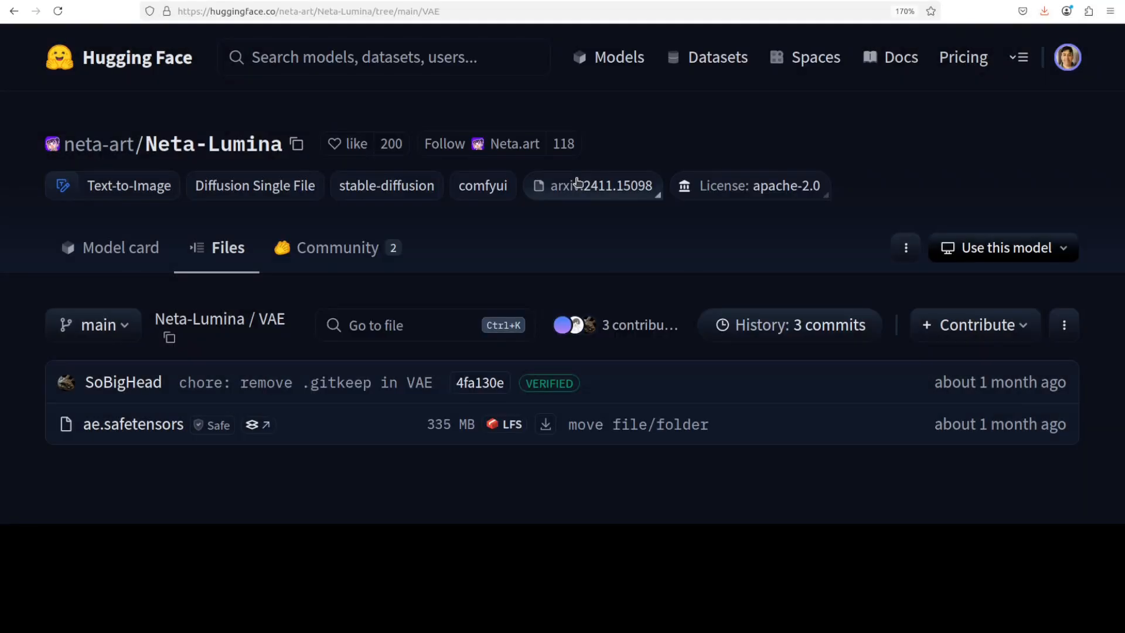
mouse_move(666, 259)
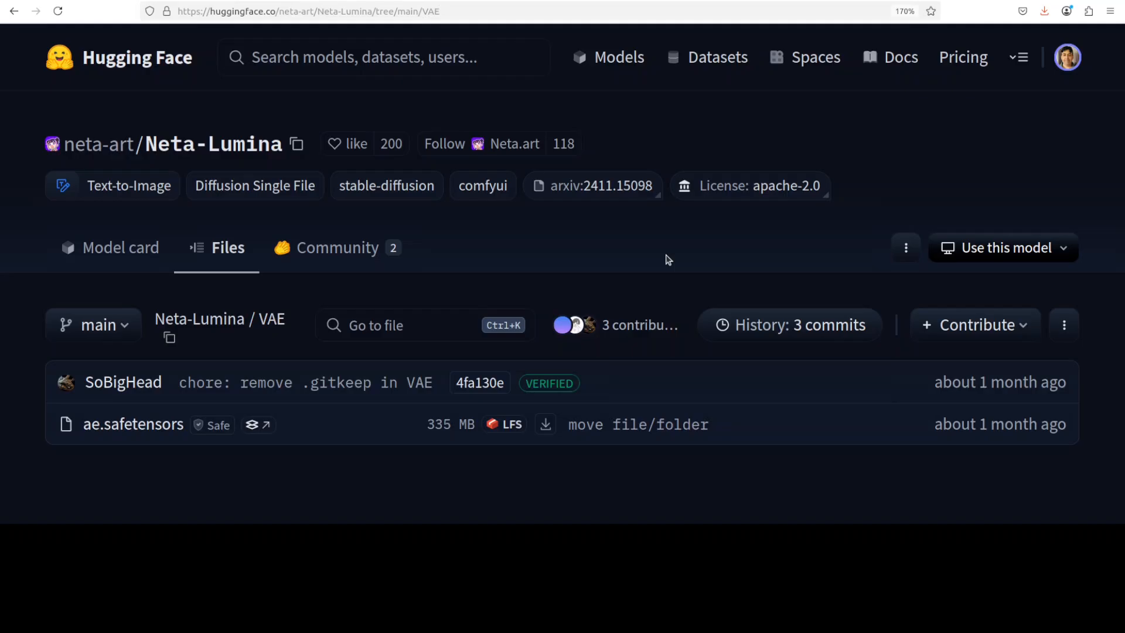
mouse_move(672, 143)
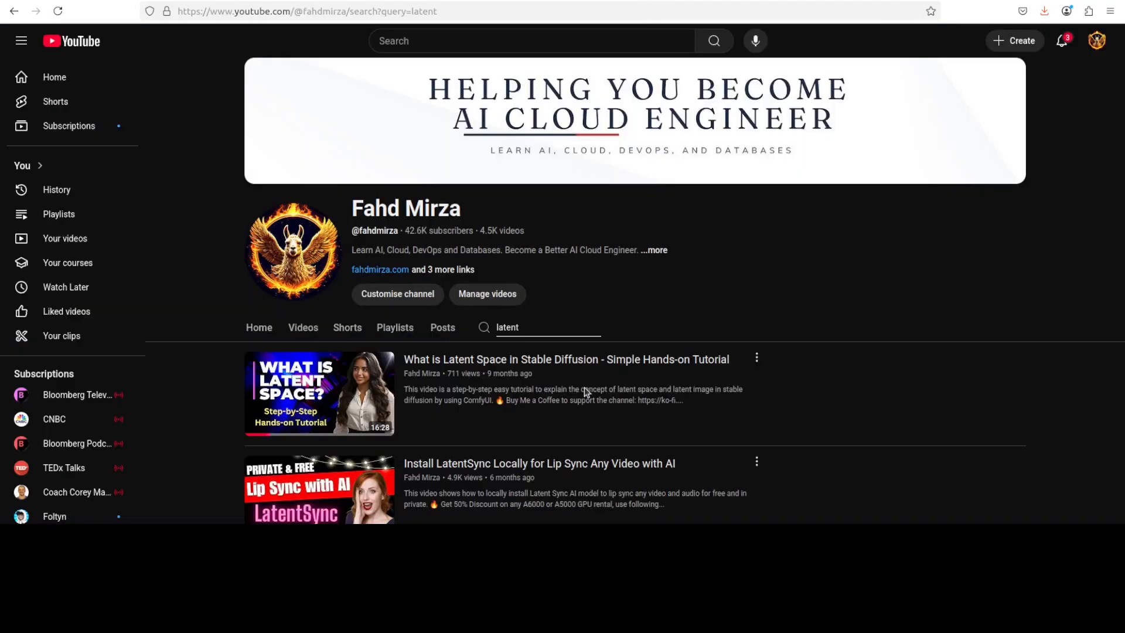
mouse_move(951, 223)
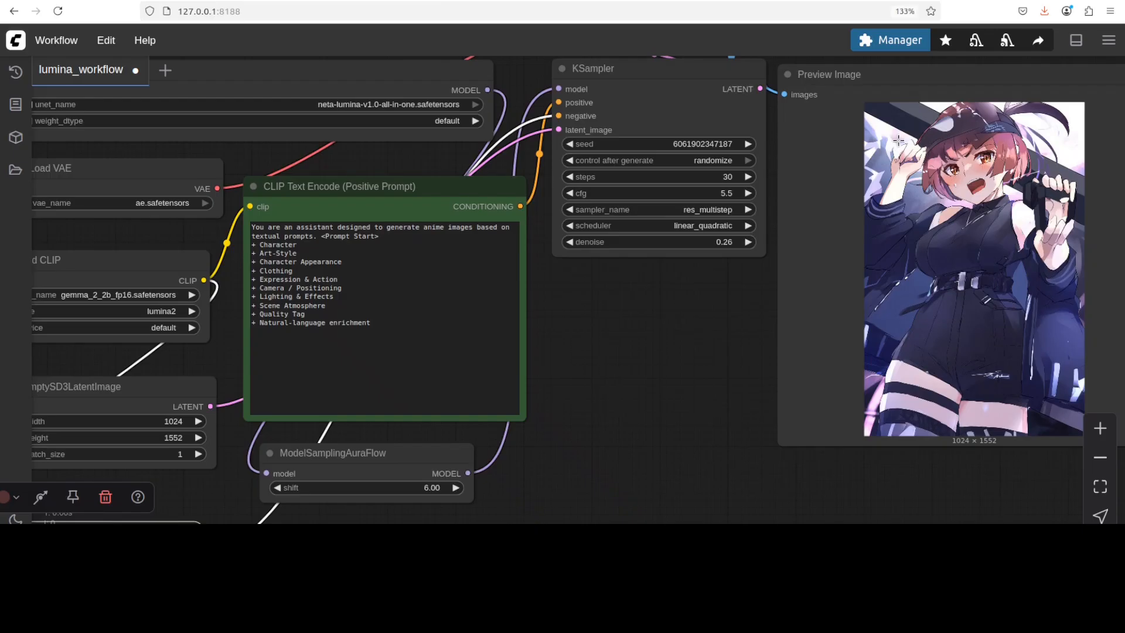
mouse_move(624, 418)
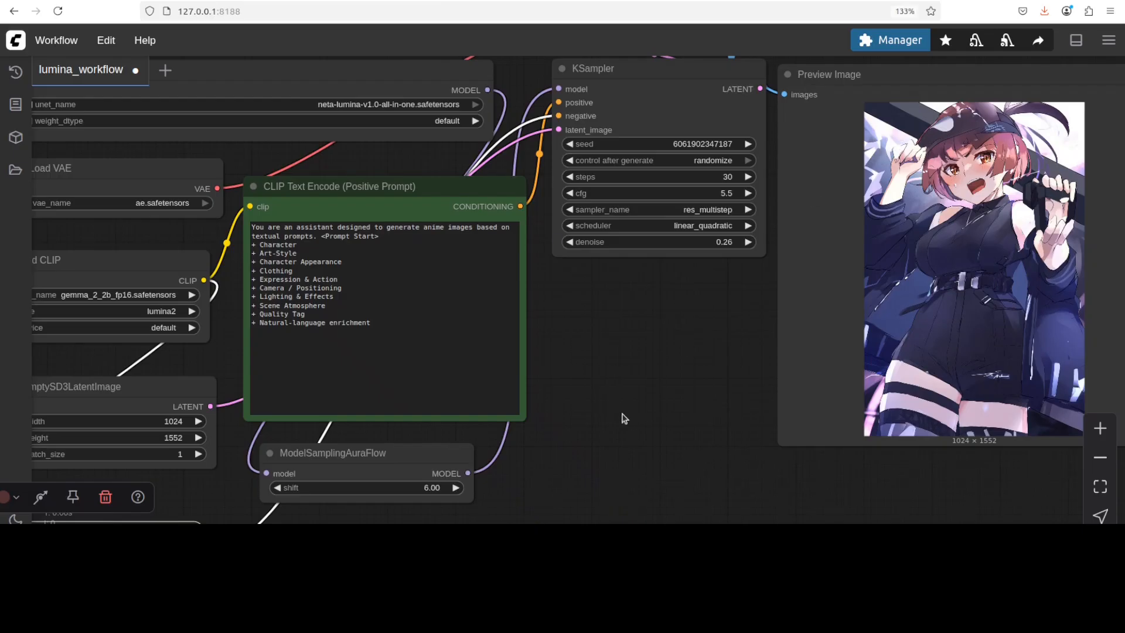
mouse_move(588, 344)
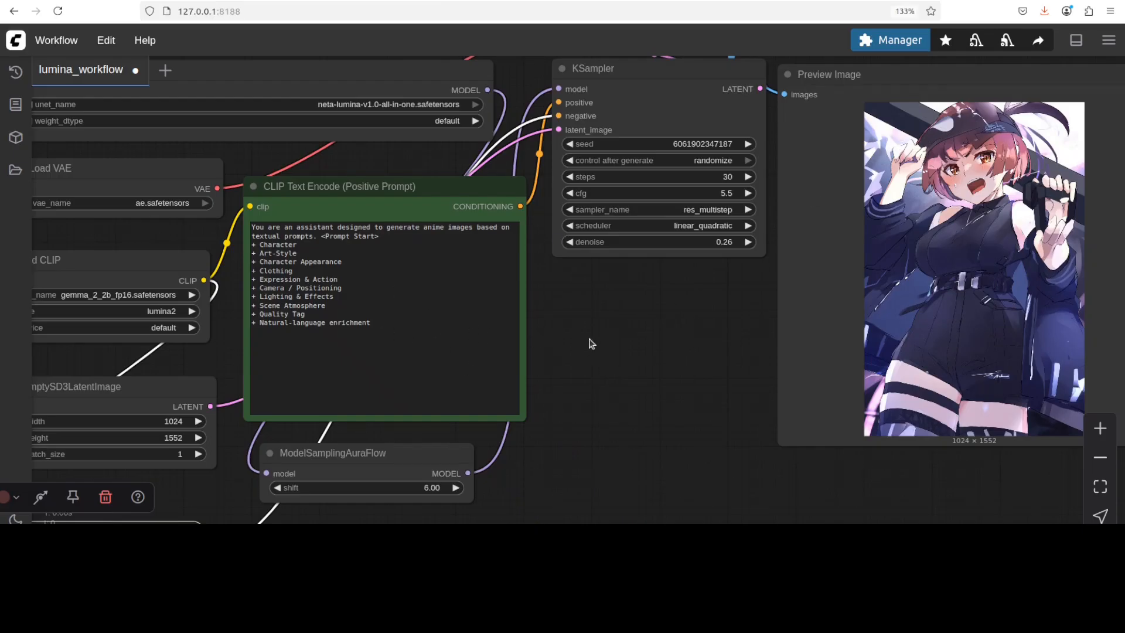
mouse_move(599, 340)
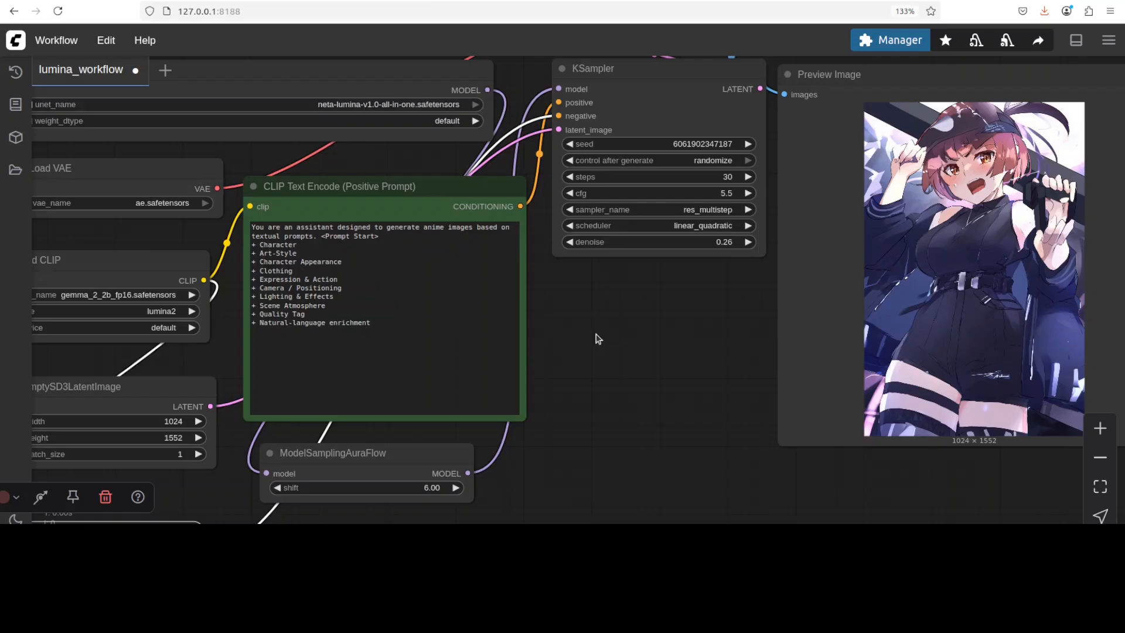
mouse_move(646, 375)
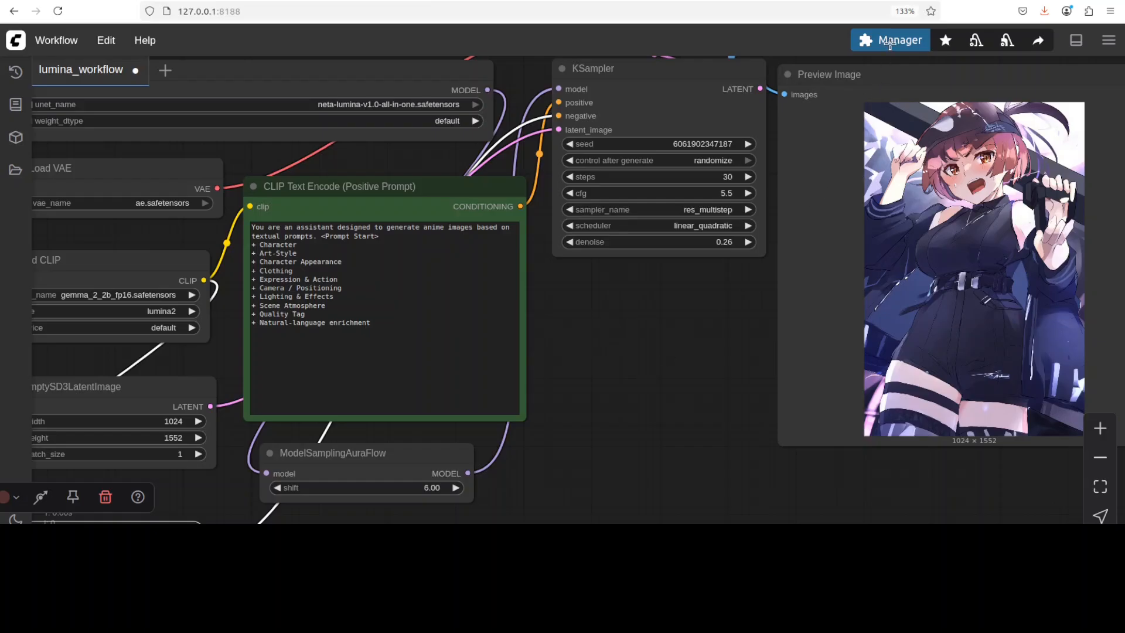
click(891, 40)
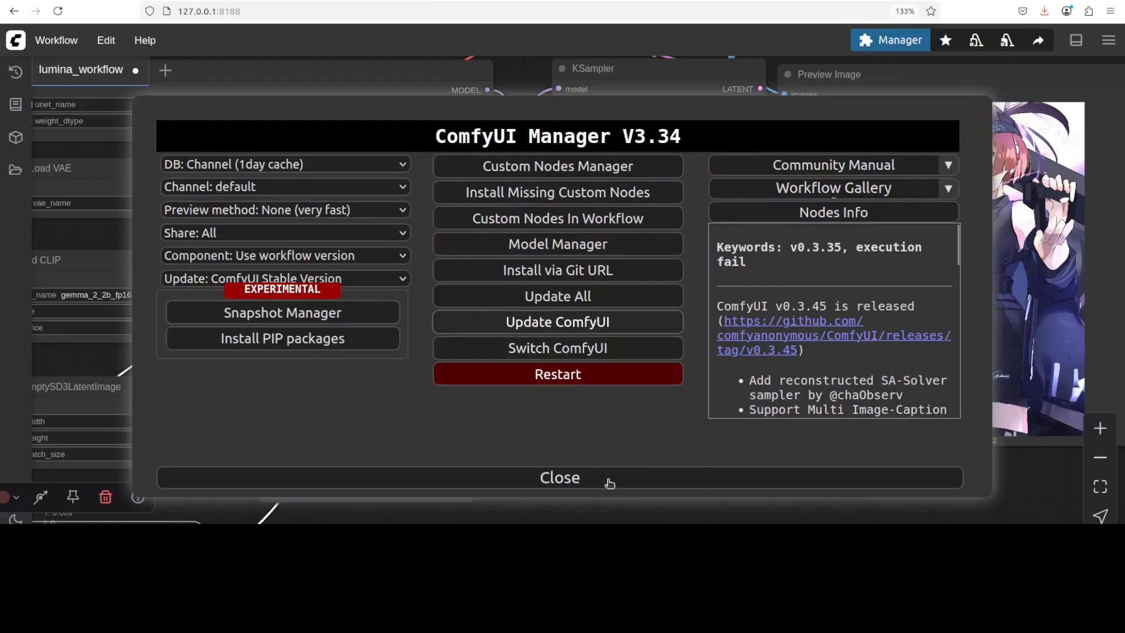
click(559, 477)
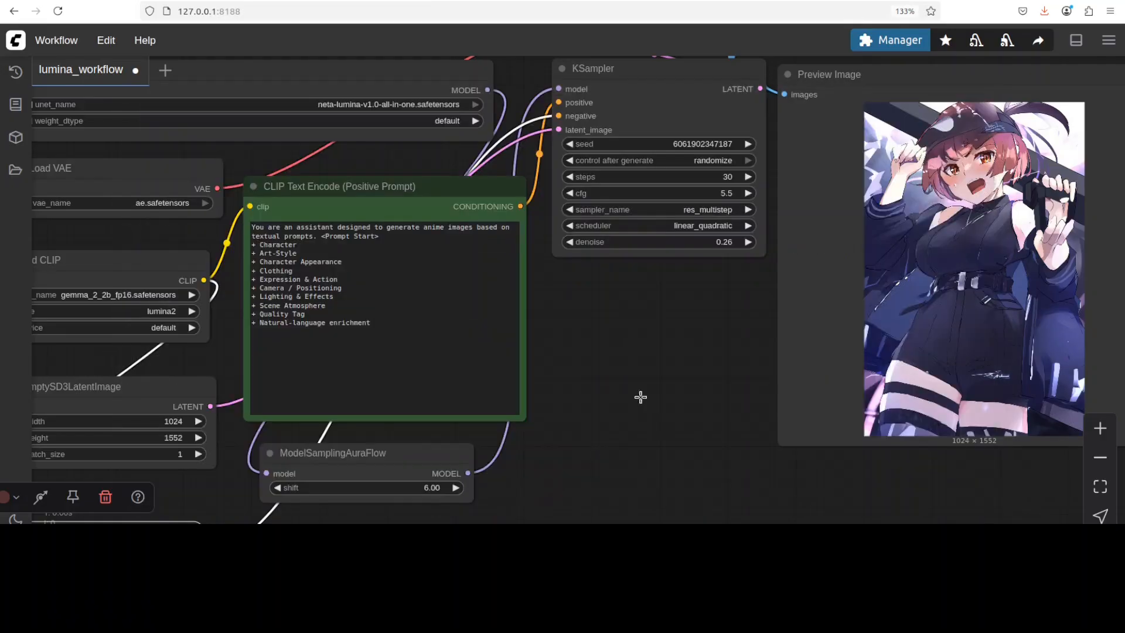
mouse_move(443, 291)
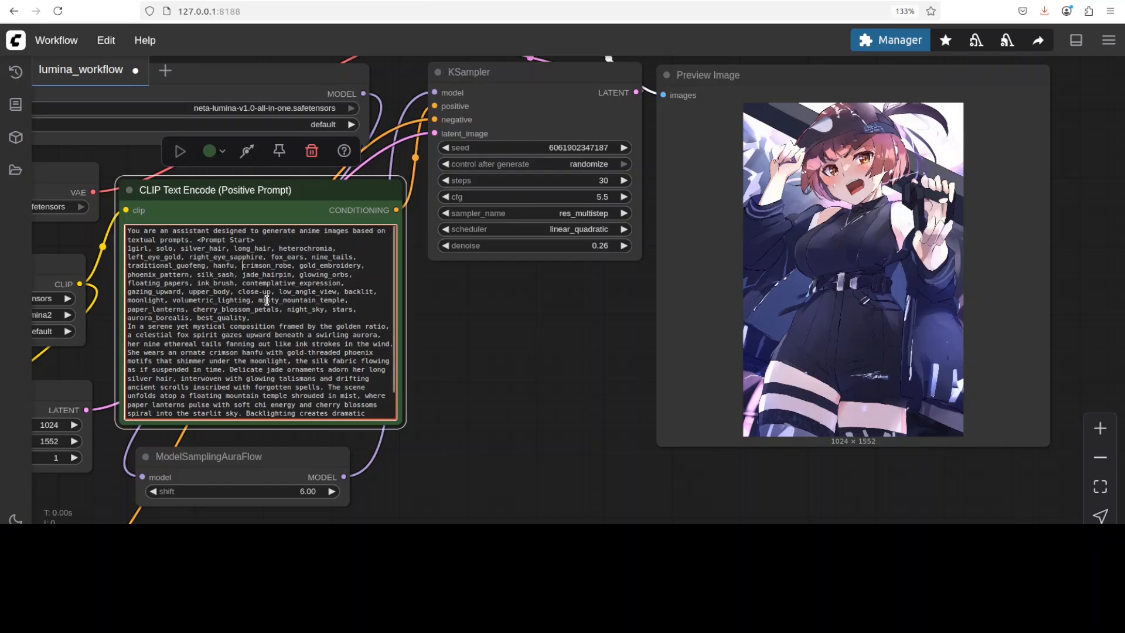
- Highlight the Prompt Start marker and natural-language description in the fox-spirit prompt
double_click(241, 239)
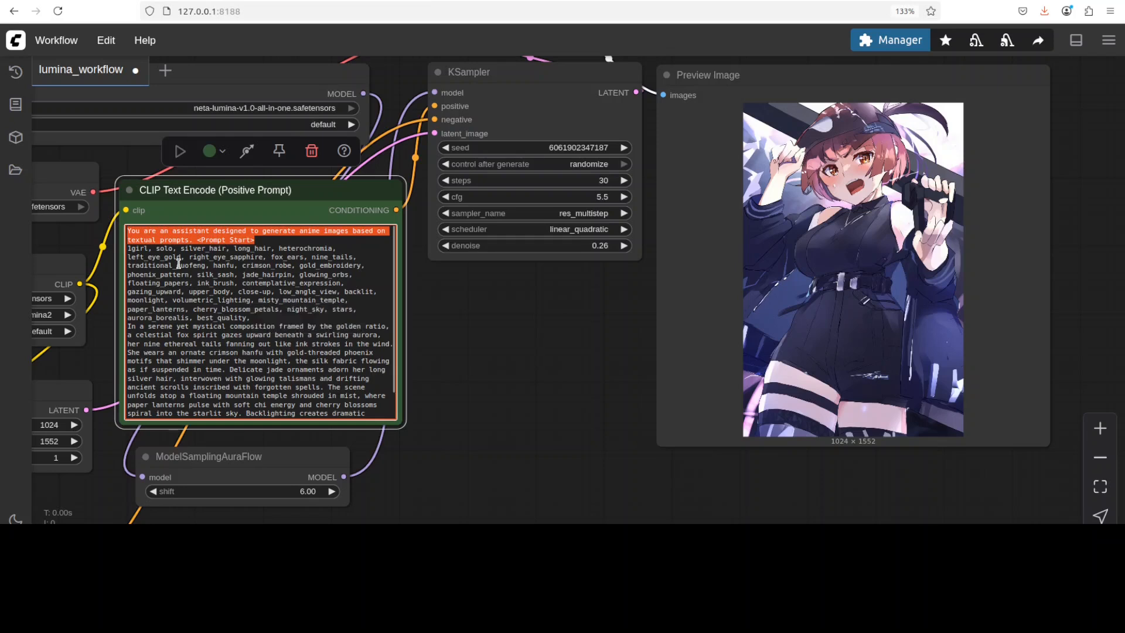
click(177, 269)
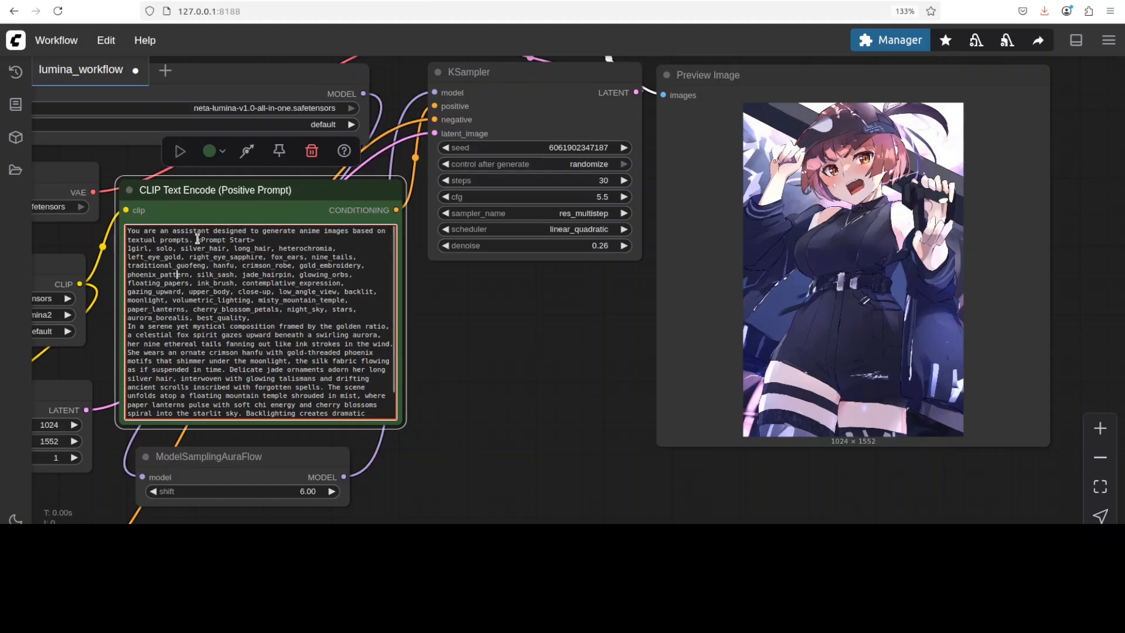
double_click(222, 240)
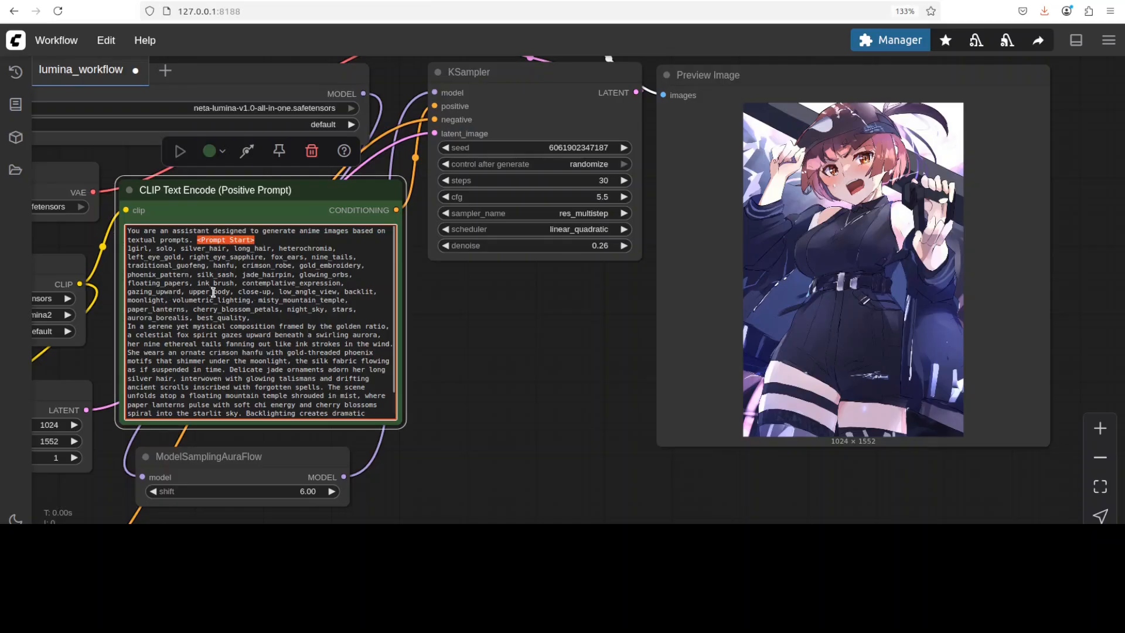
mouse_move(152, 327)
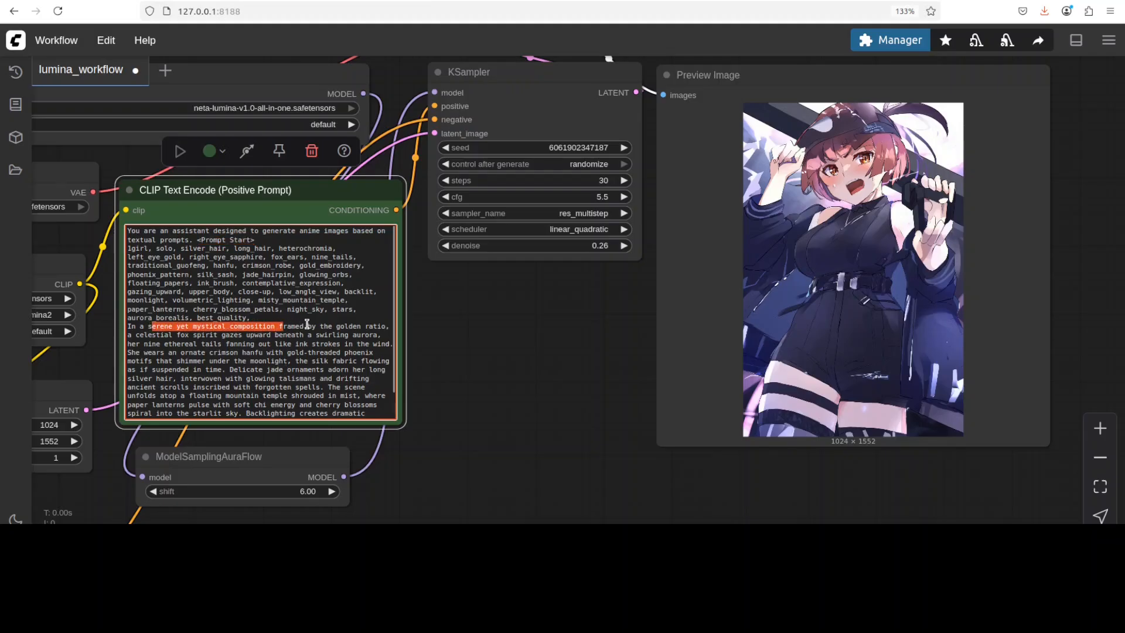
drag(284, 326, 380, 343)
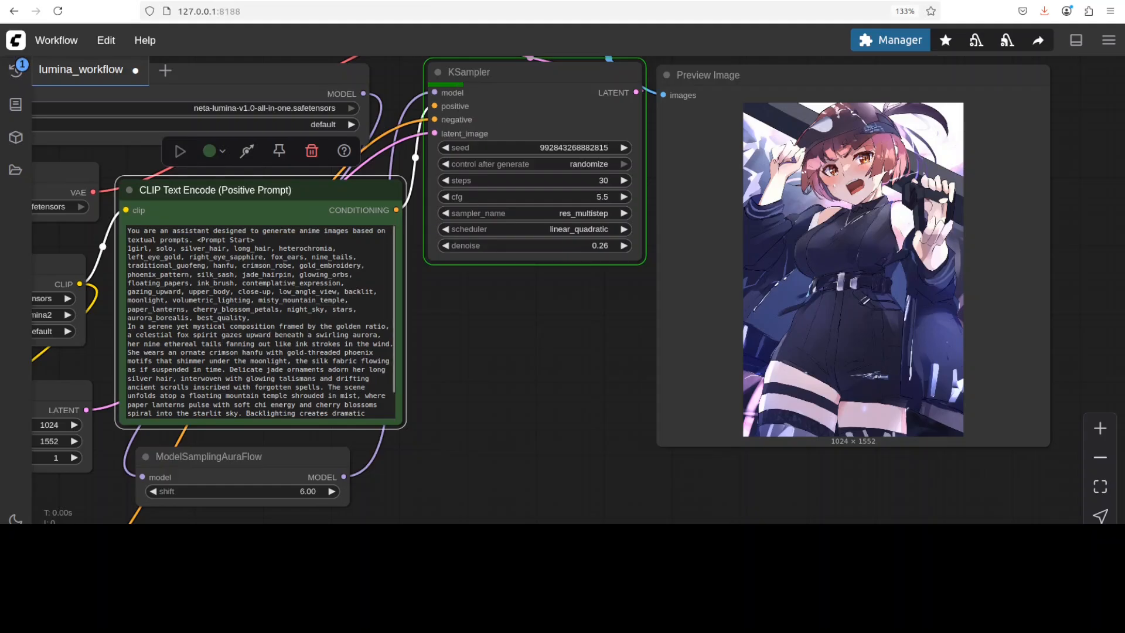
click(207, 69)
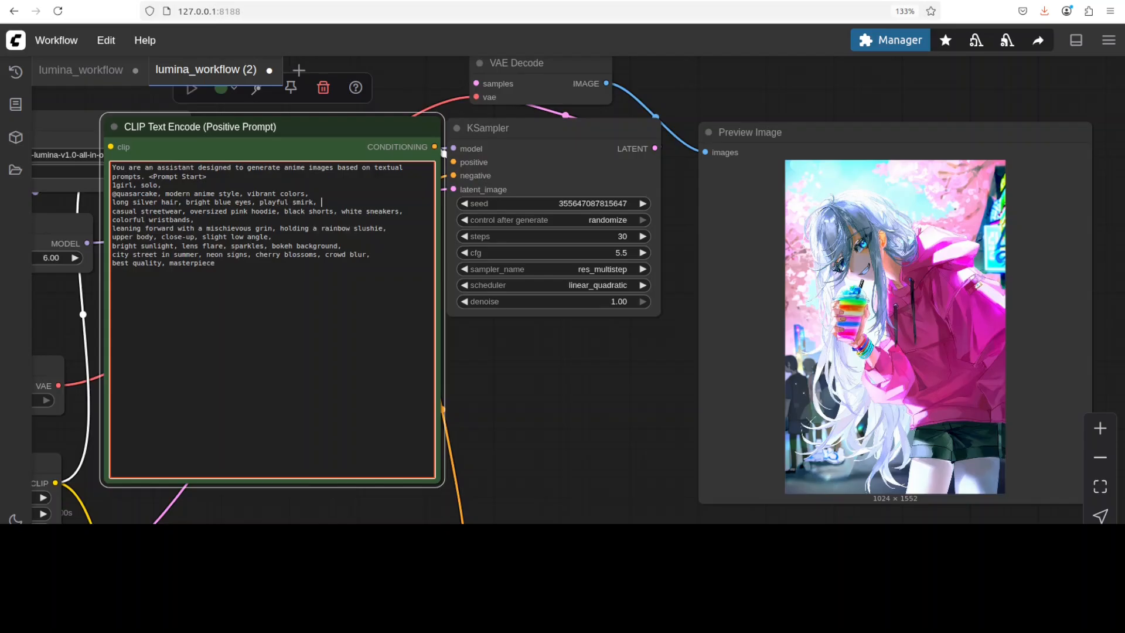
mouse_move(284, 508)
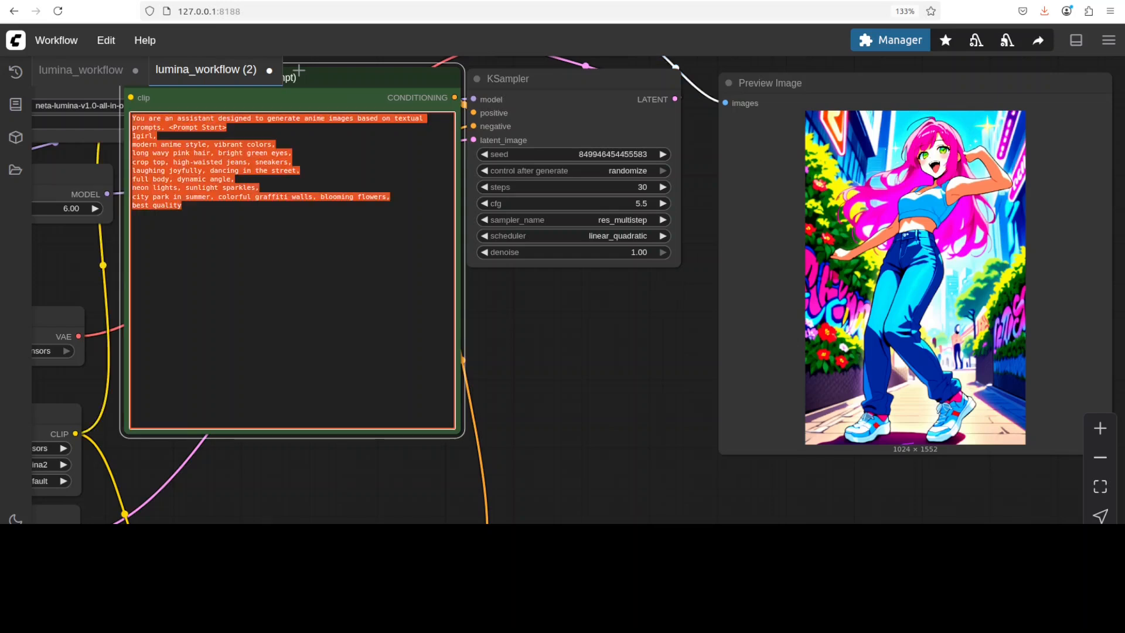
click(182, 205)
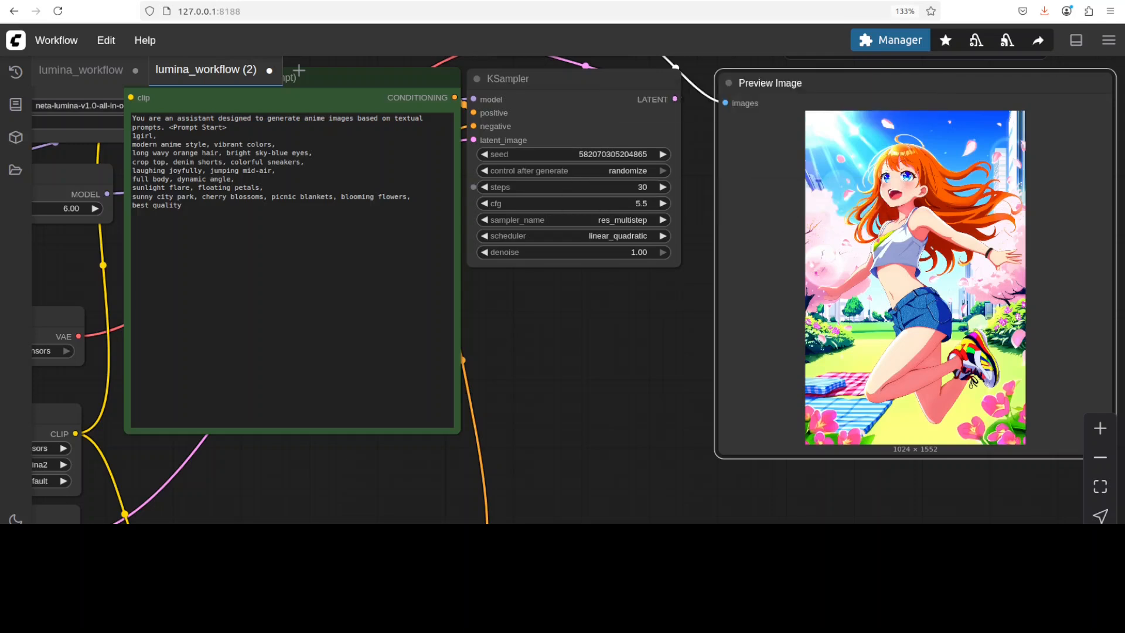
mouse_move(500, 186)
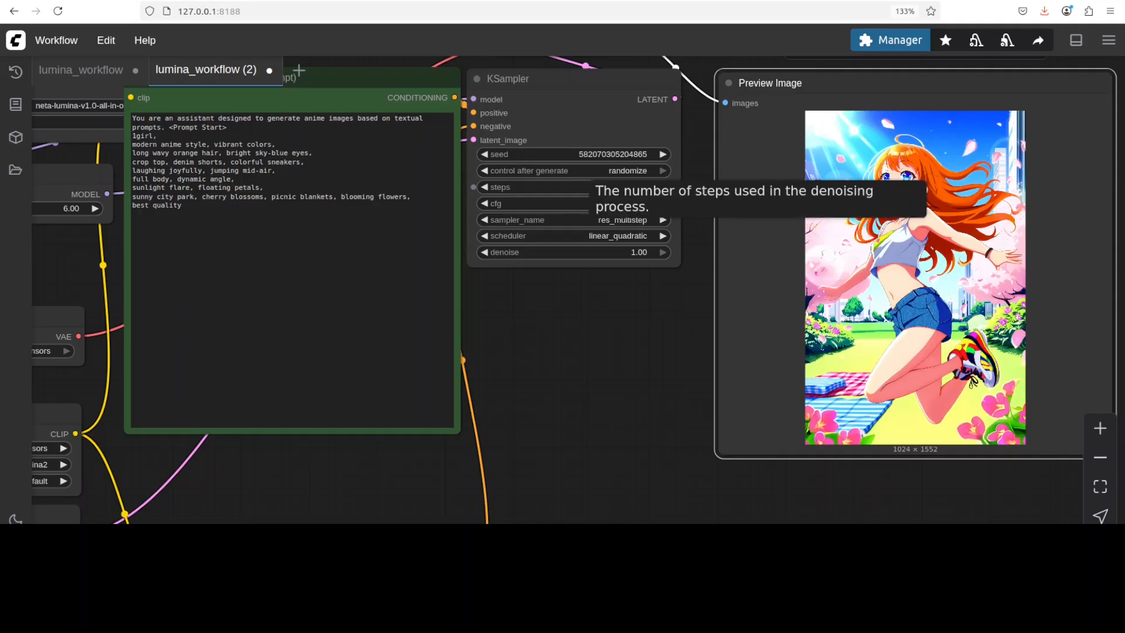
mouse_move(494, 202)
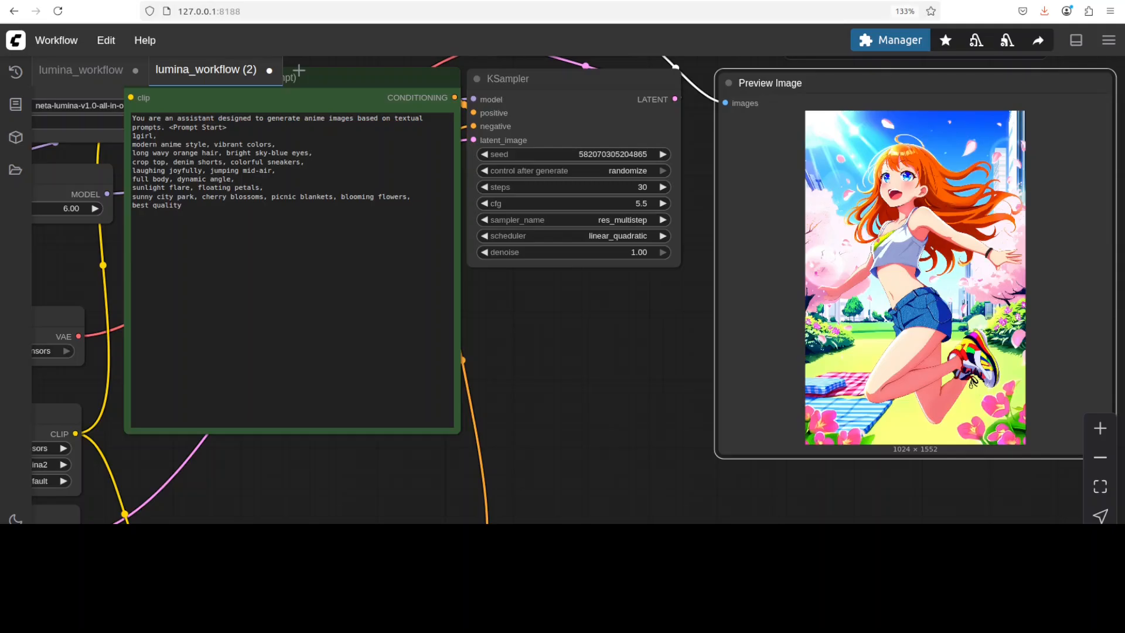
mouse_move(506, 235)
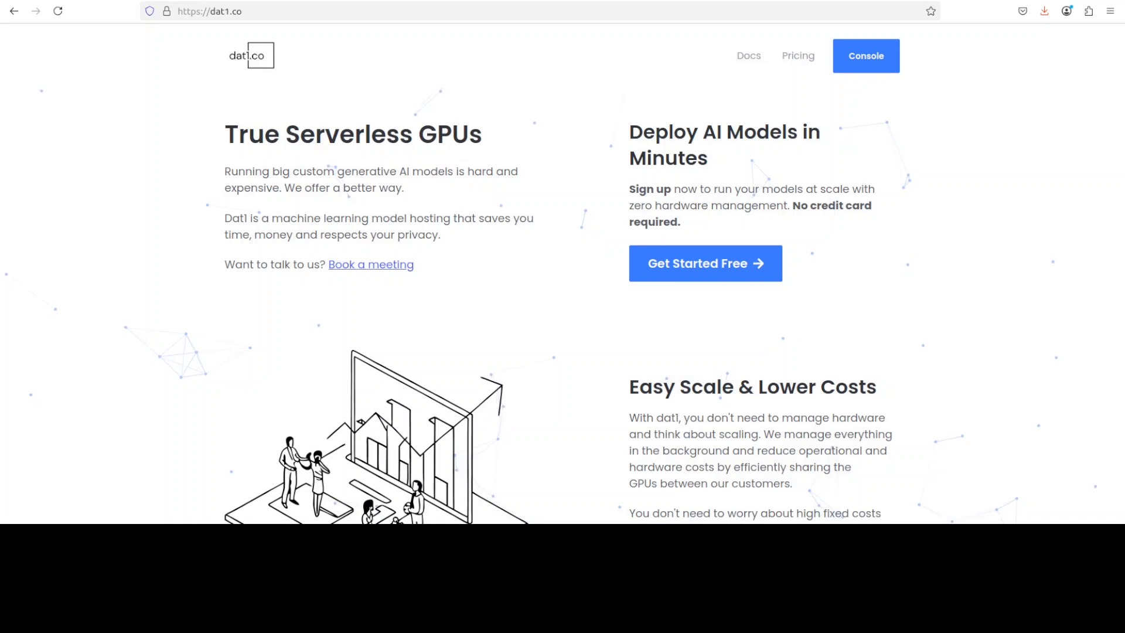
mouse_move(496, 203)
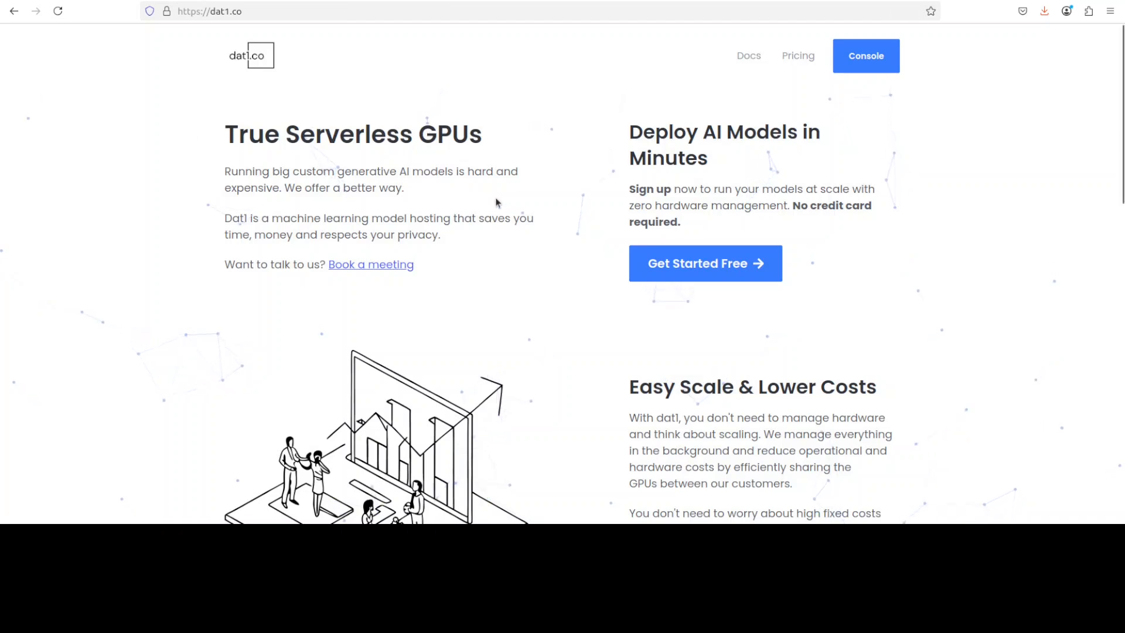
mouse_move(472, 187)
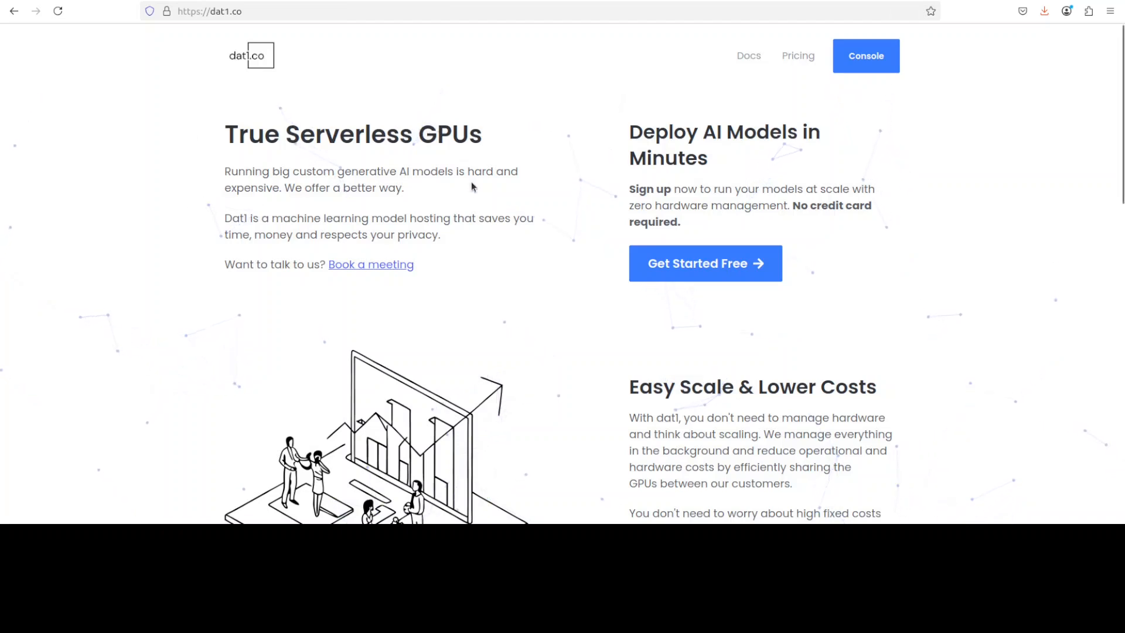